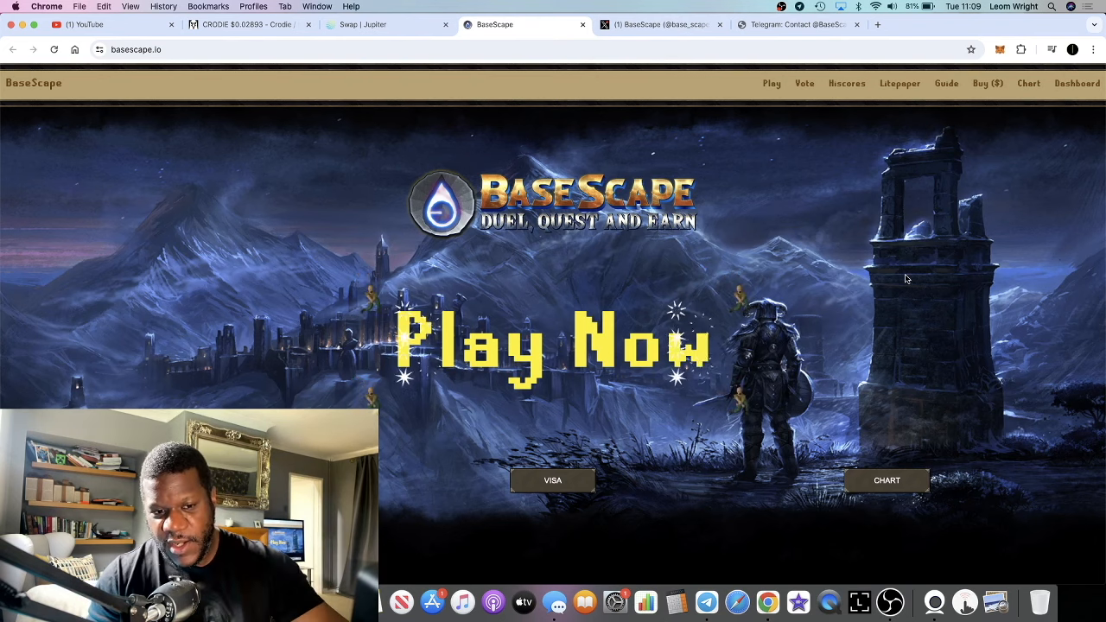
mouse_move(767, 598)
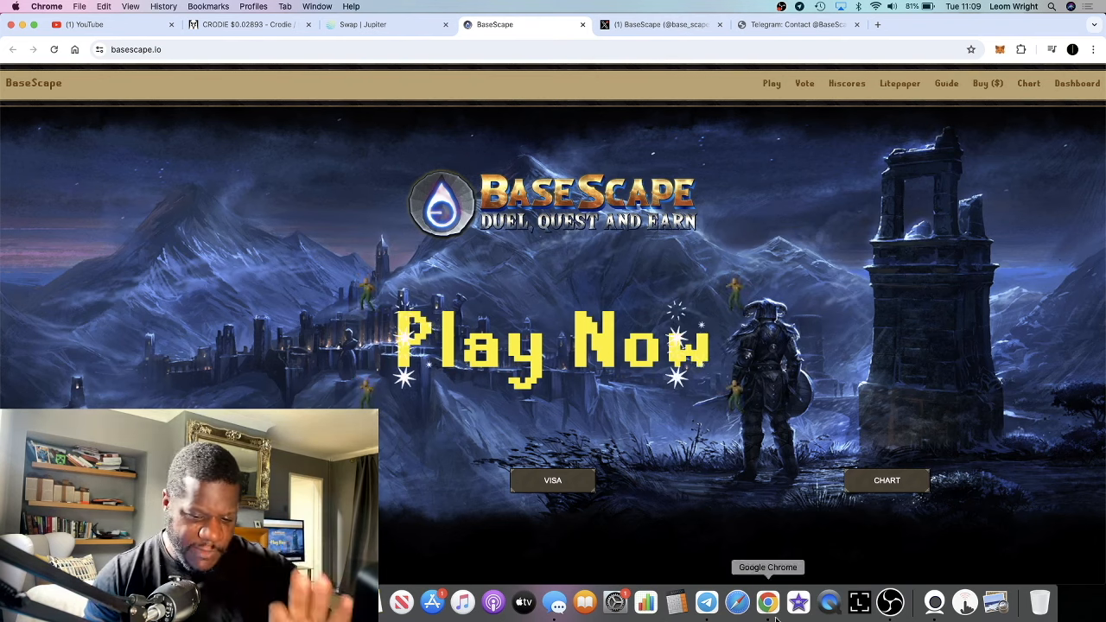
mouse_move(705, 601)
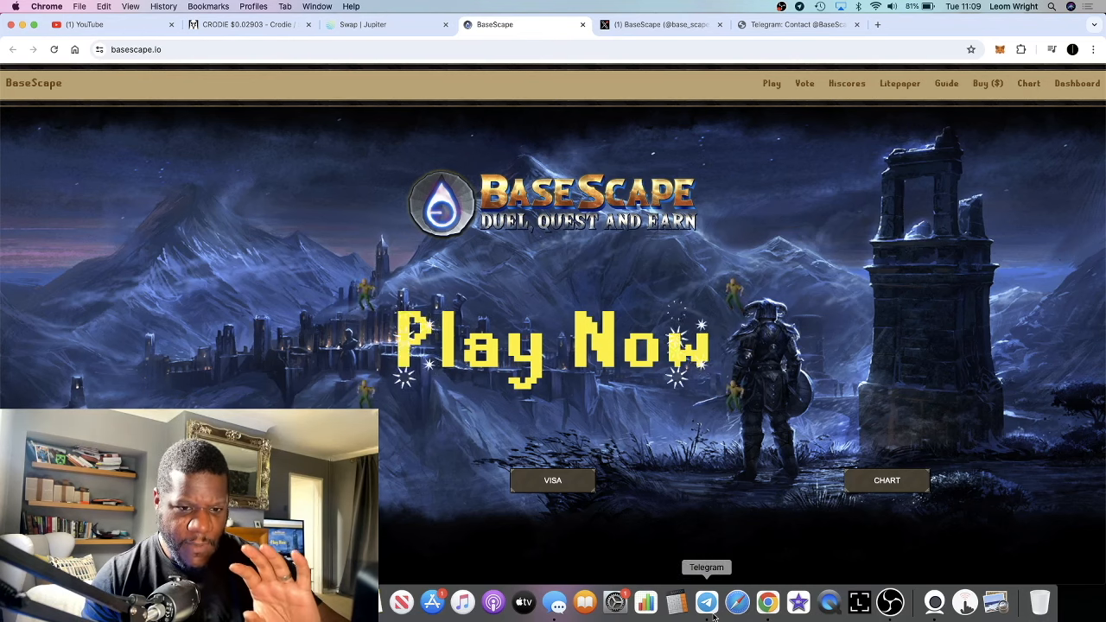
Step: Browse the BaseScape site, then open dashboard.basescape.io and its Connect Wallet prompt in a new tab
click(707, 600)
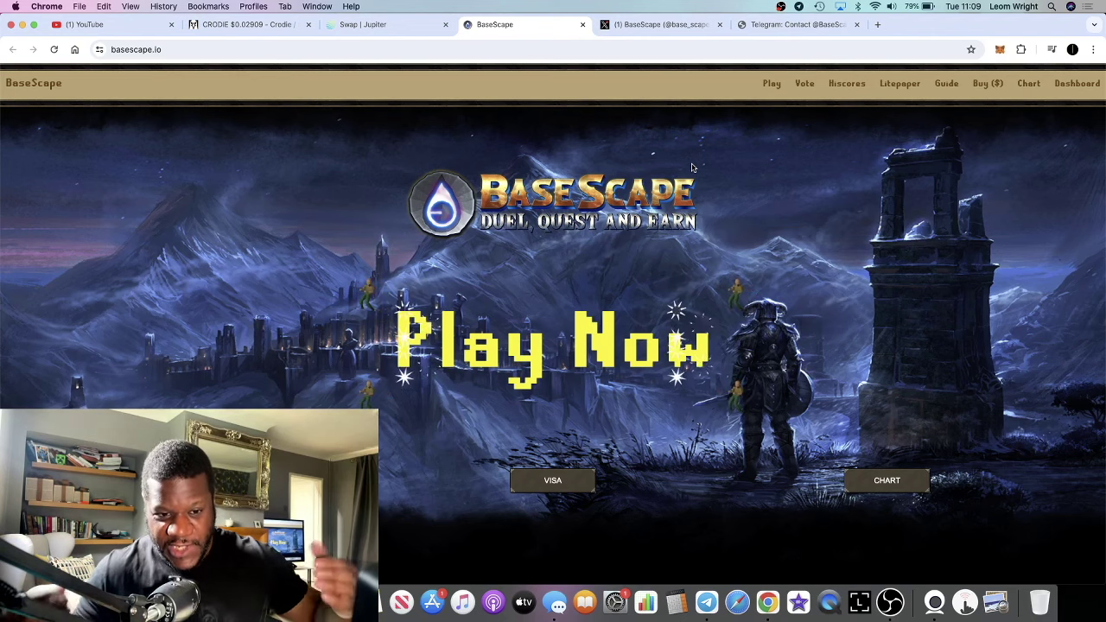
mouse_move(691, 202)
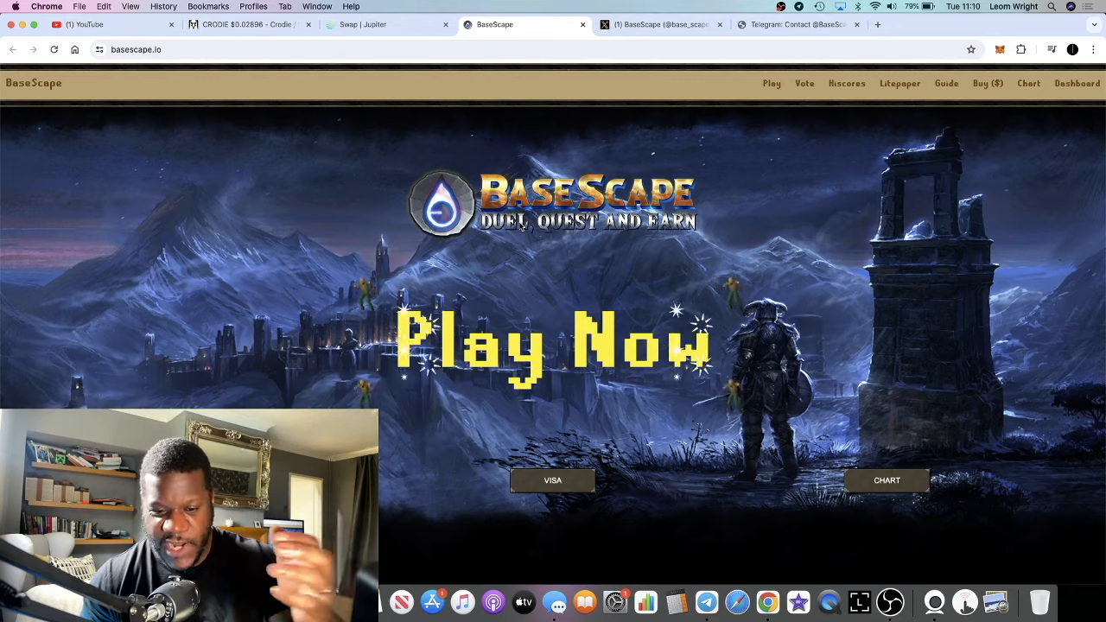
scroll(down, 3)
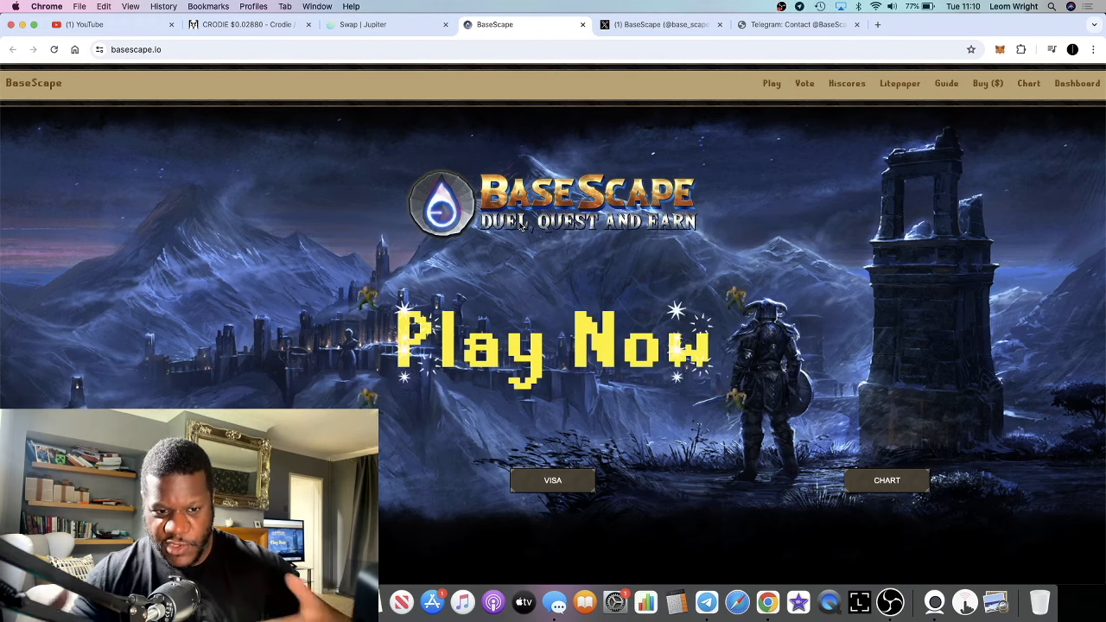
scroll(down, 3)
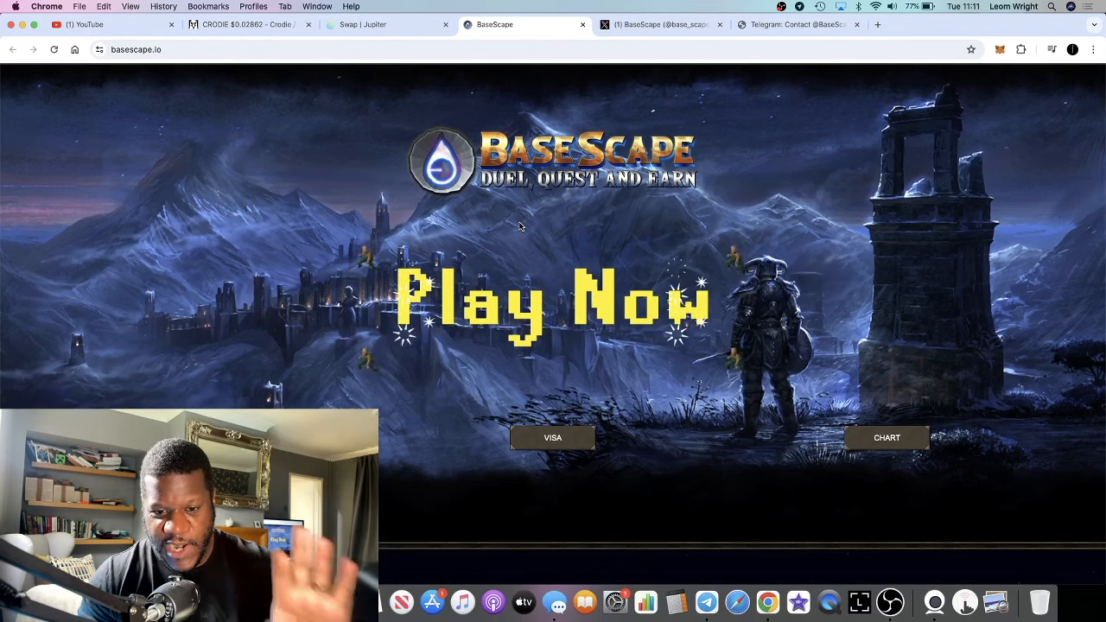
scroll(down, 3)
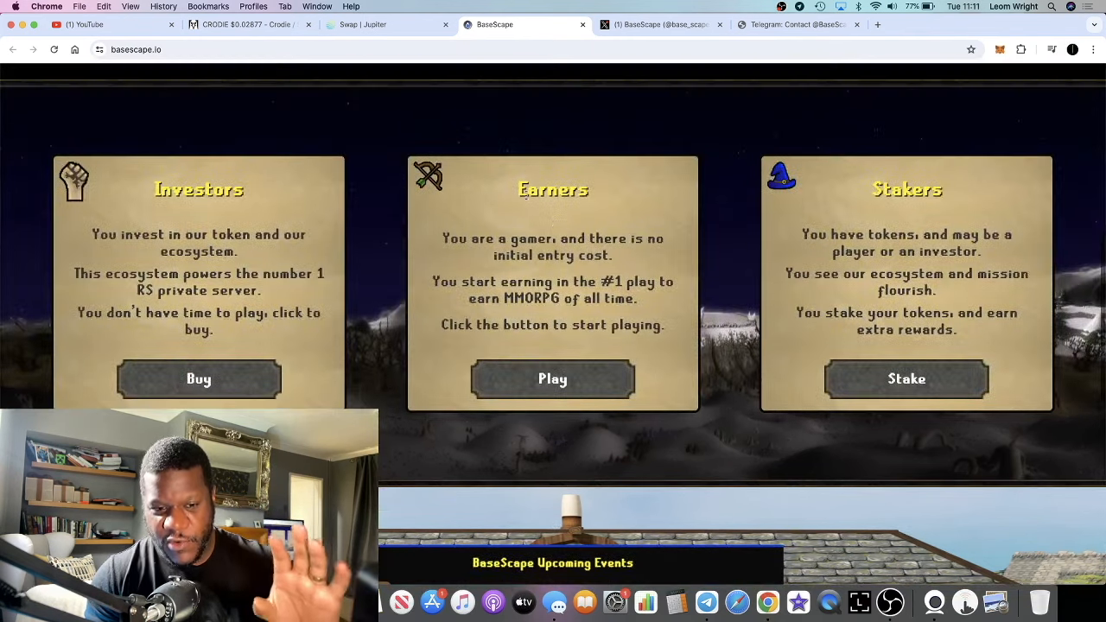
scroll(up, 3)
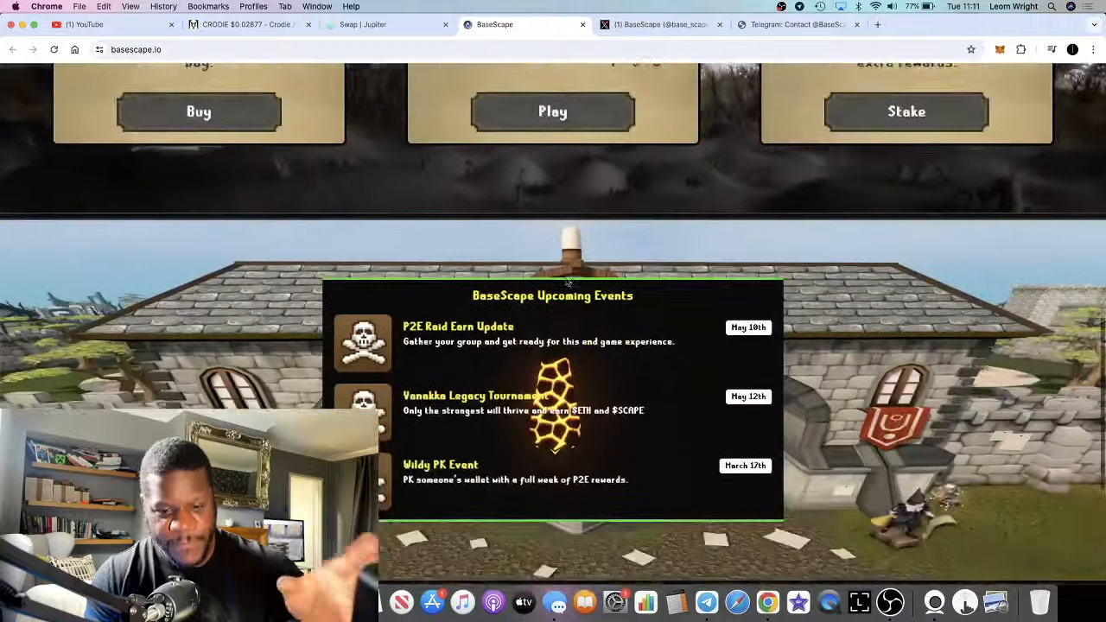
scroll(down, 3)
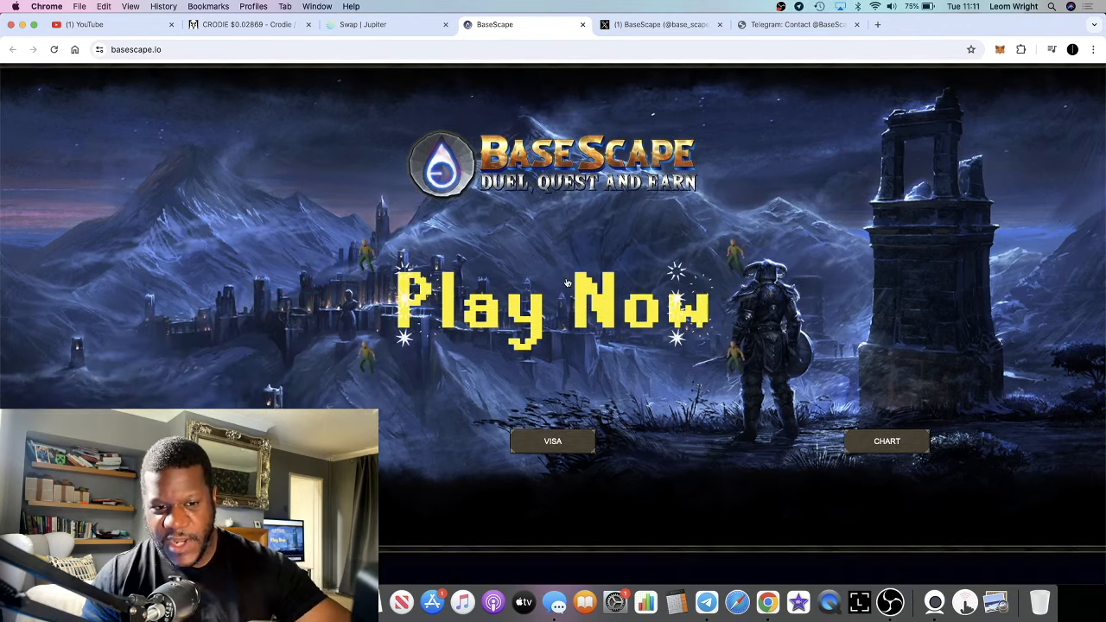
scroll(down, 3)
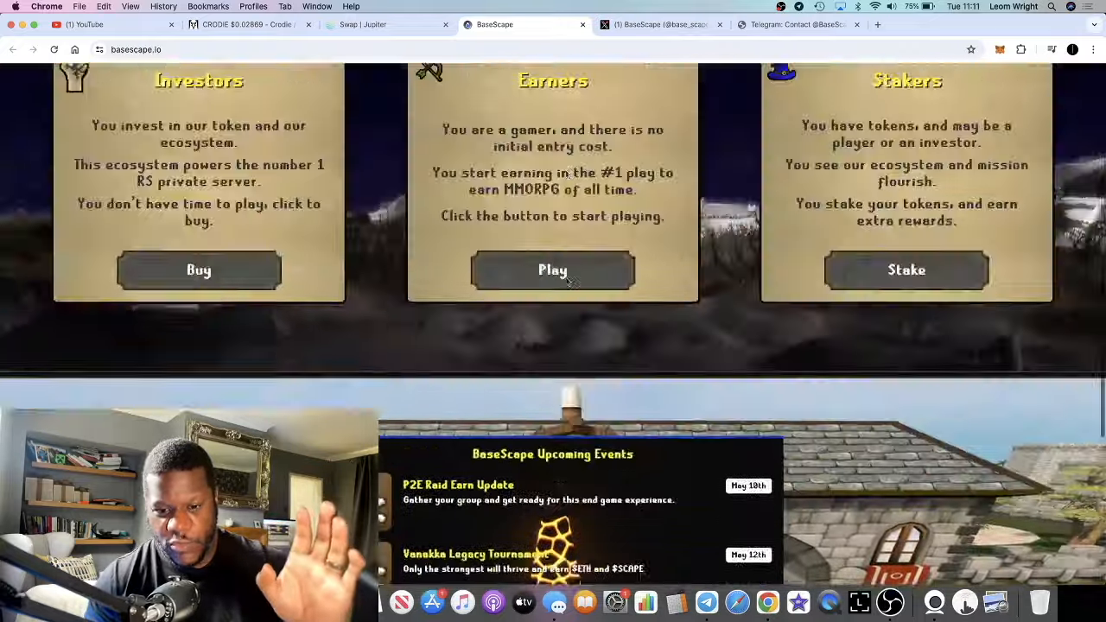
scroll(up, 3)
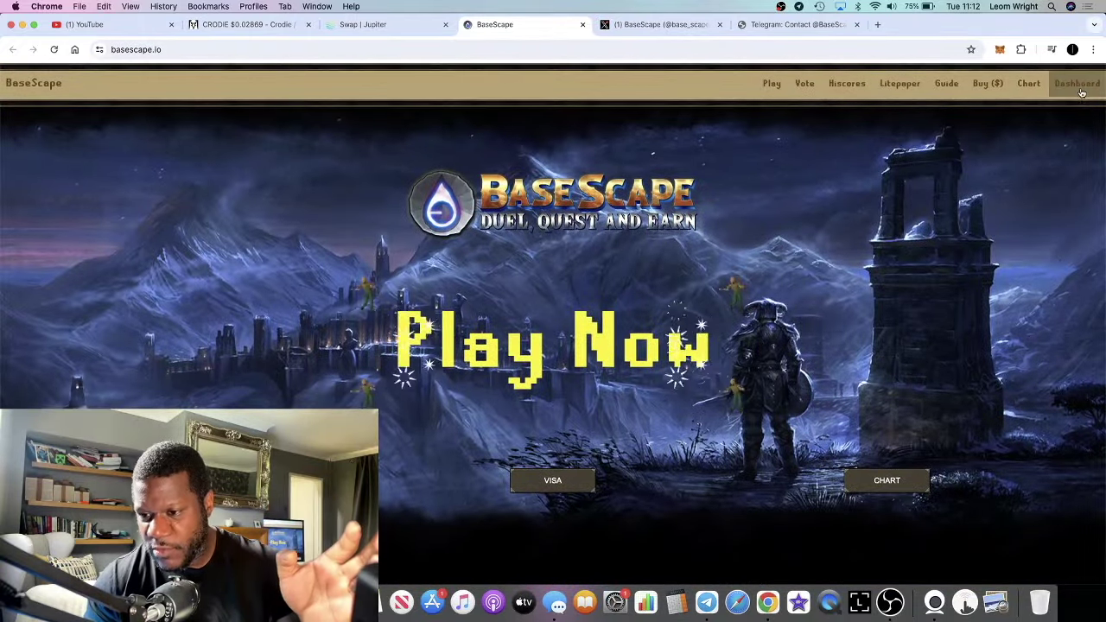
click(1085, 82)
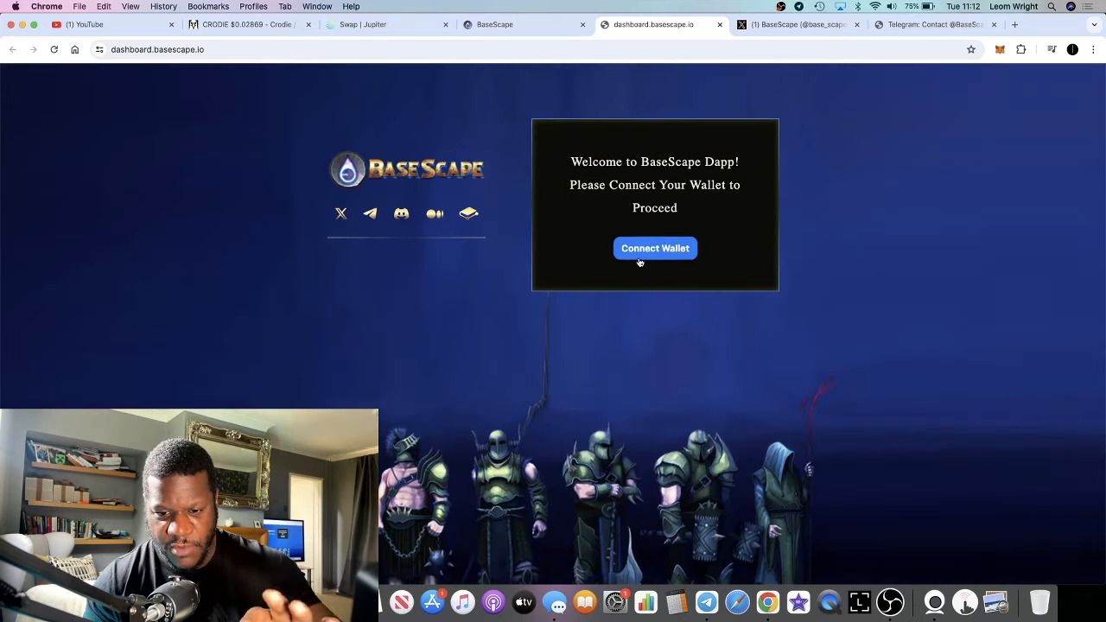
mouse_move(504, 164)
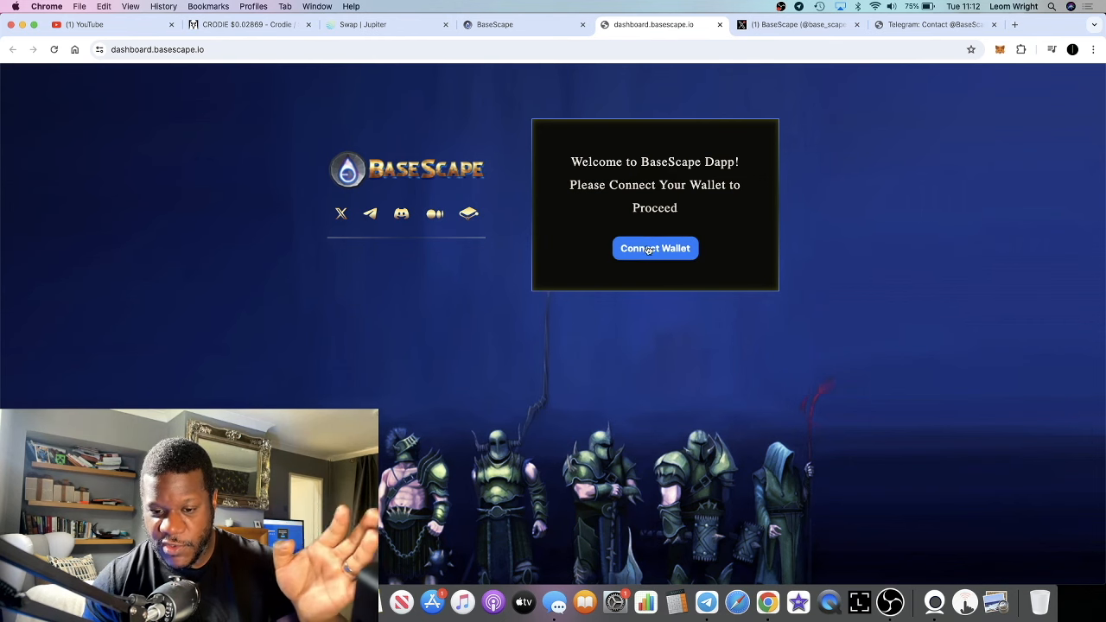
mouse_move(667, 201)
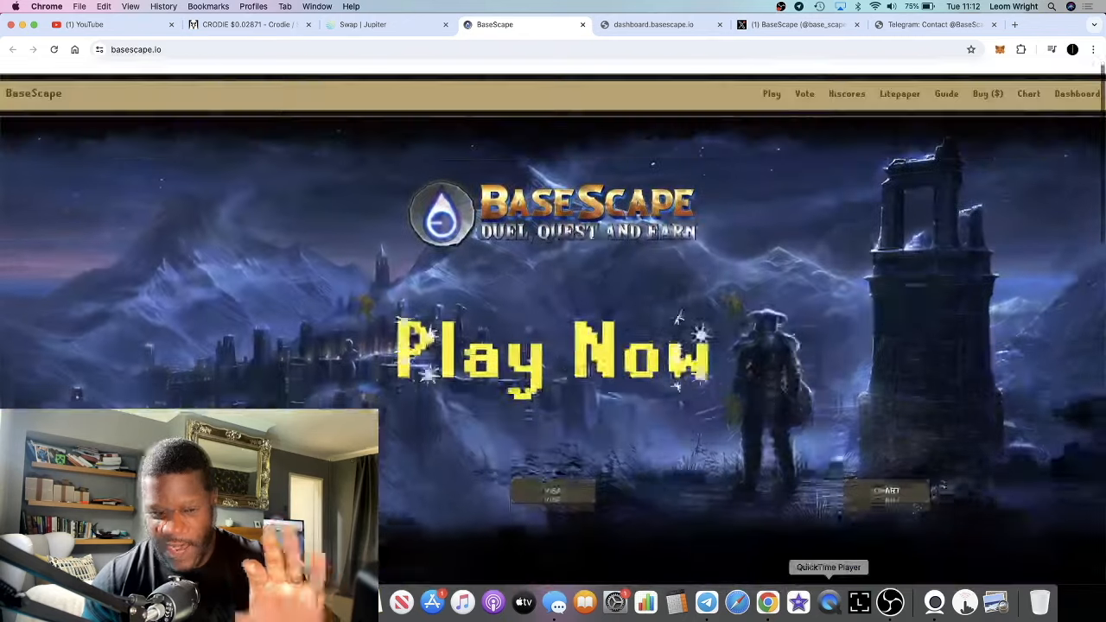
Step: Switch to BaseScape's X profile and scroll down to its pinned launch-update post
click(795, 24)
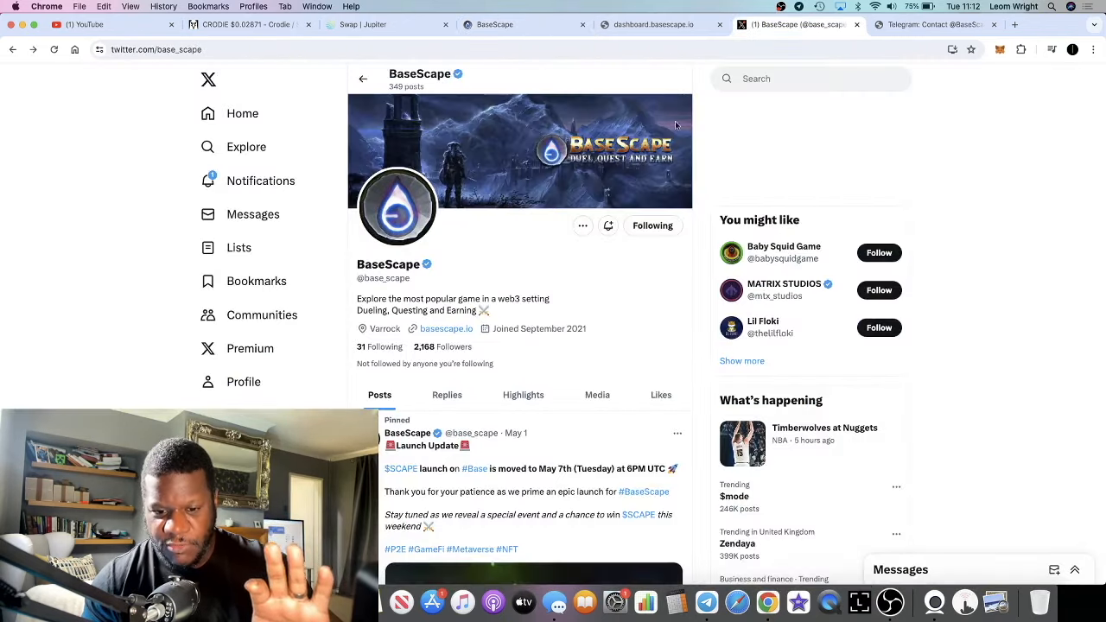
scroll(down, 3)
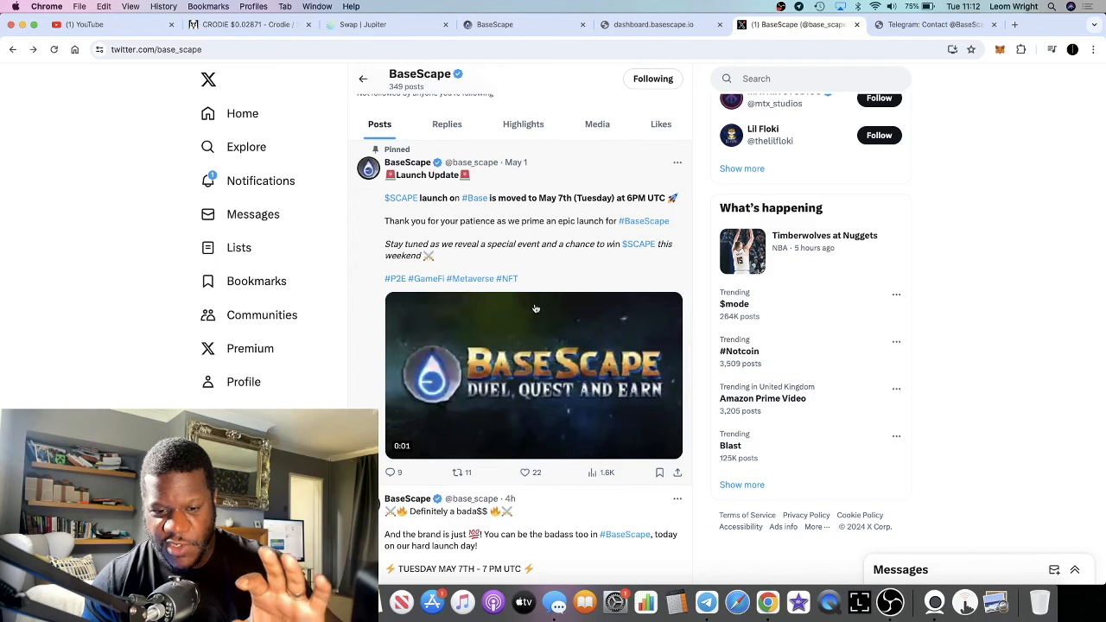
scroll(down, 3)
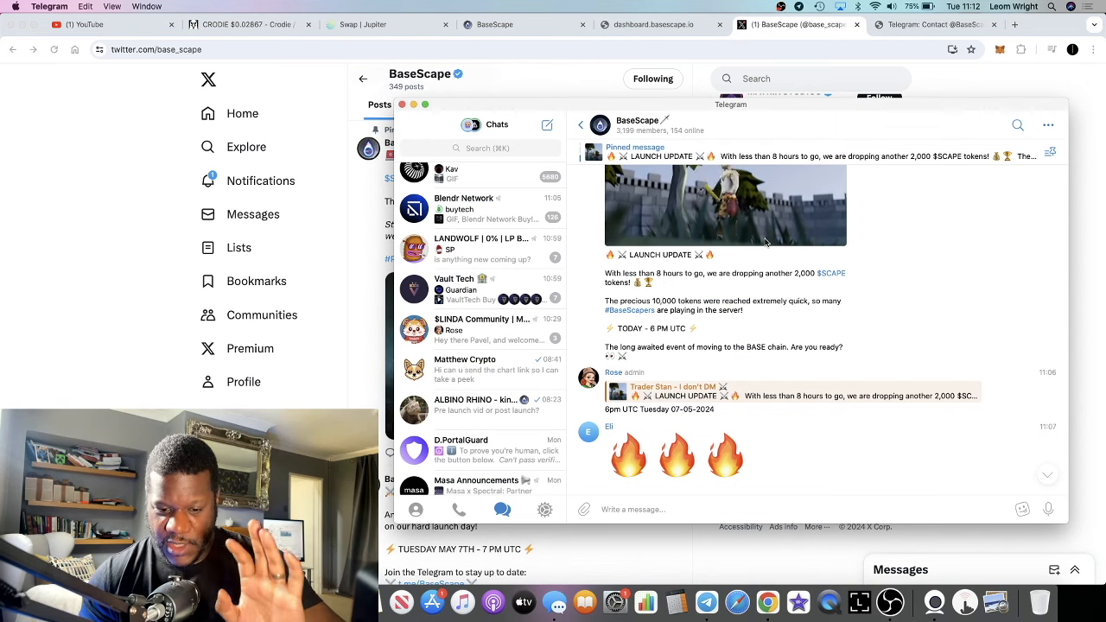
scroll(down, 3)
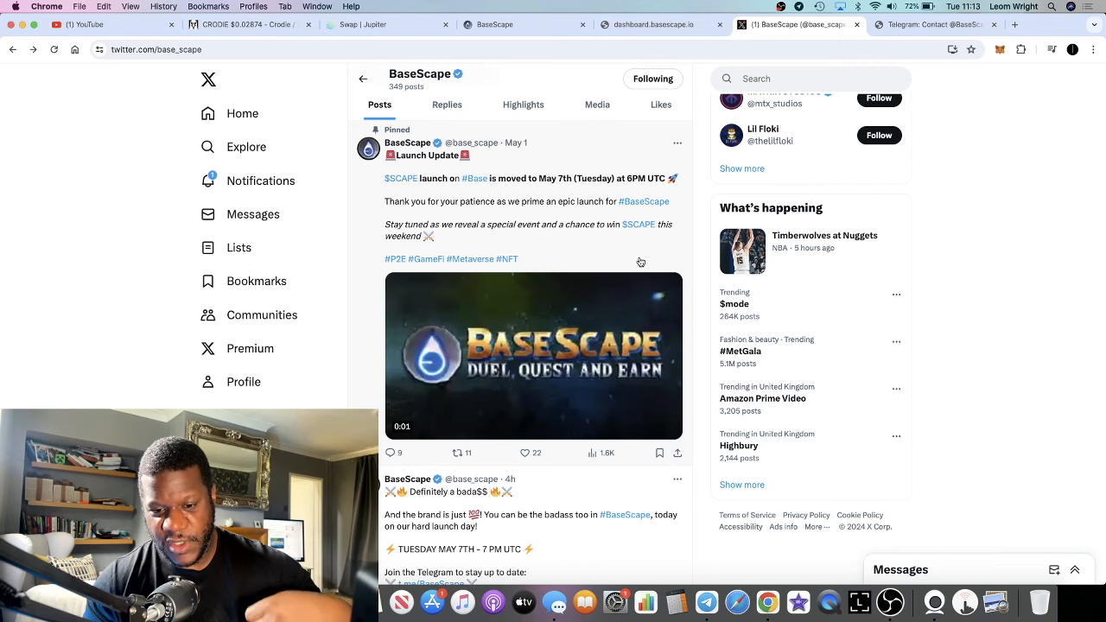
mouse_move(628, 268)
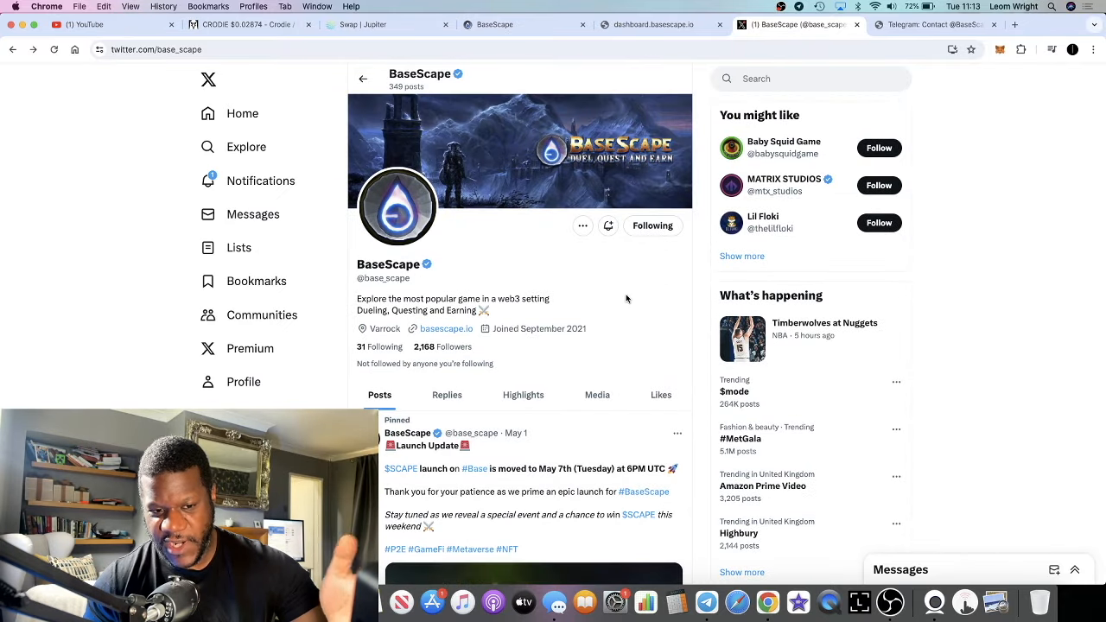
Step: Scroll the BaseScape X timeline down to the cigarette clip and 'Walking around the woods drunk' posts
scroll(down, 3)
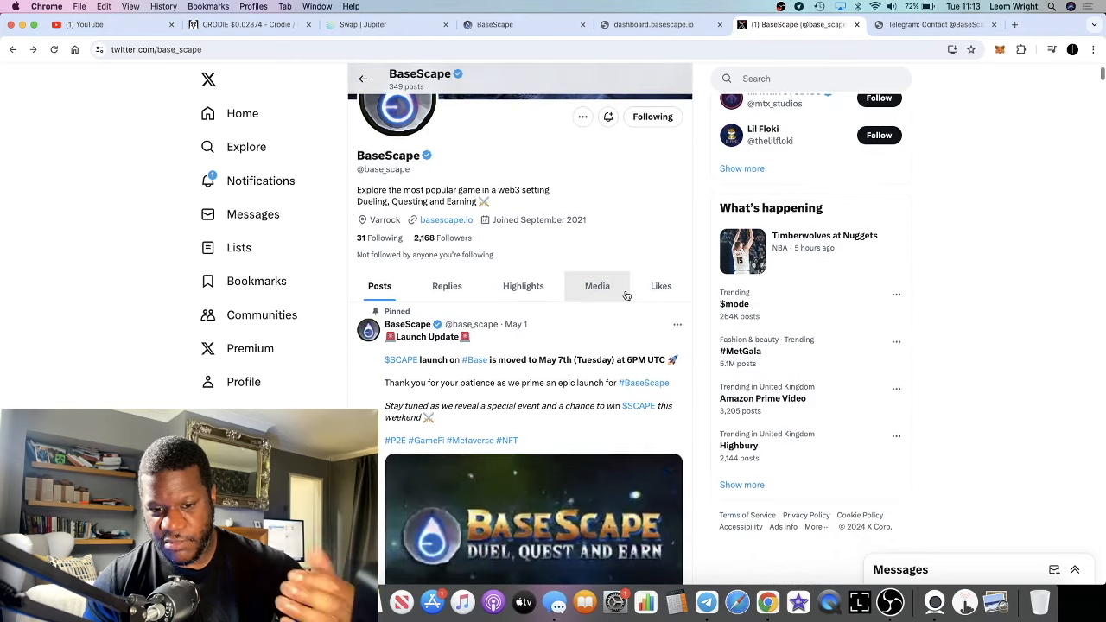
scroll(down, 3)
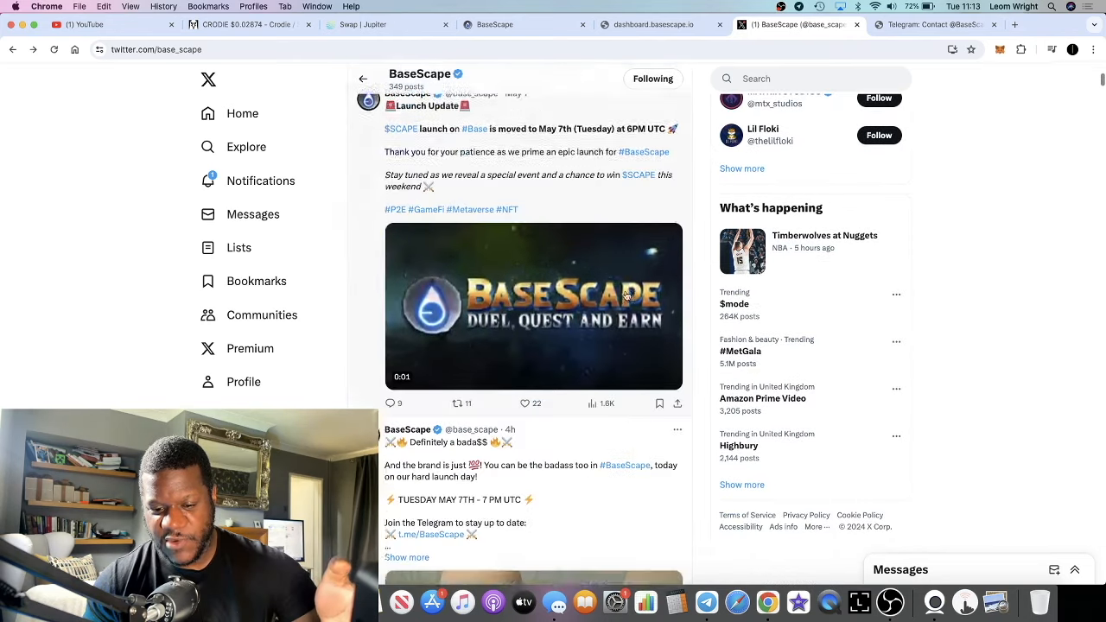
scroll(down, 3)
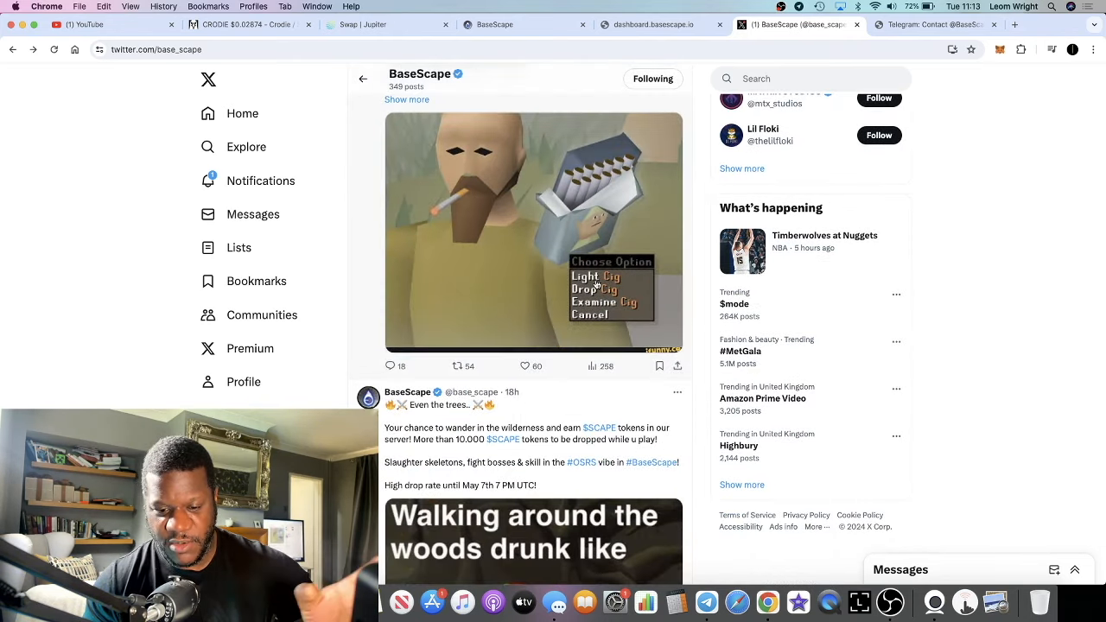
scroll(down, 3)
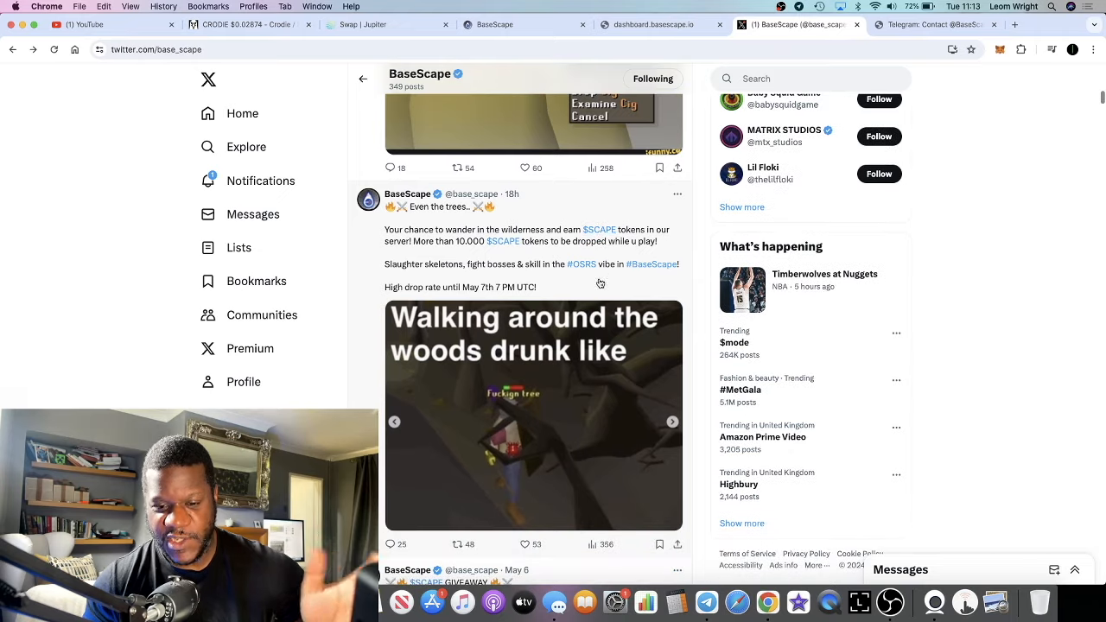
mouse_move(548, 259)
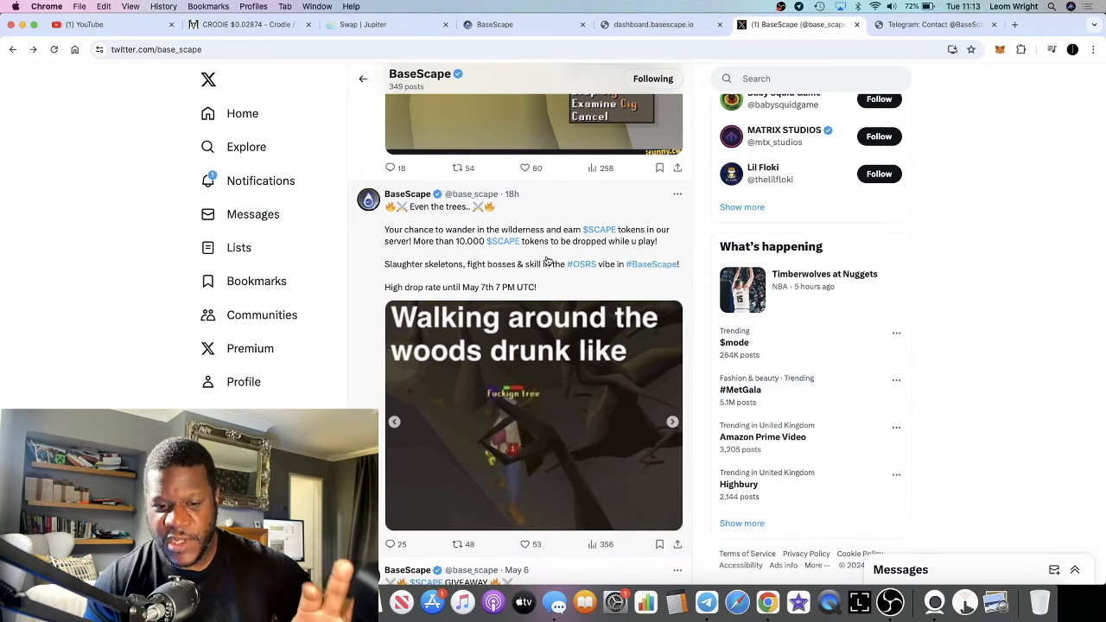
mouse_move(563, 275)
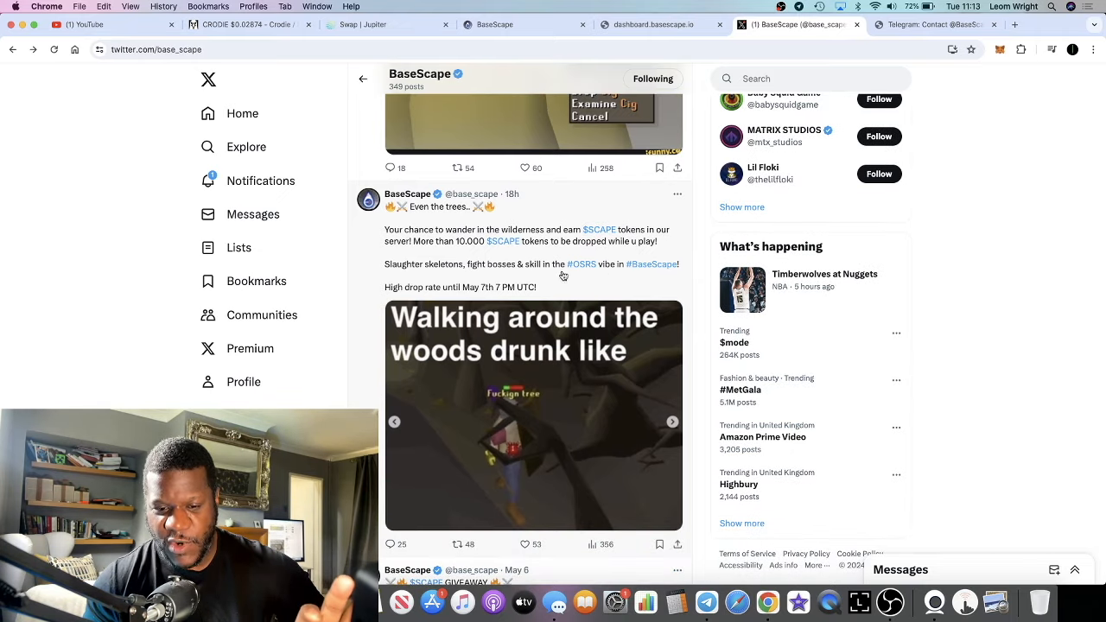
mouse_move(559, 292)
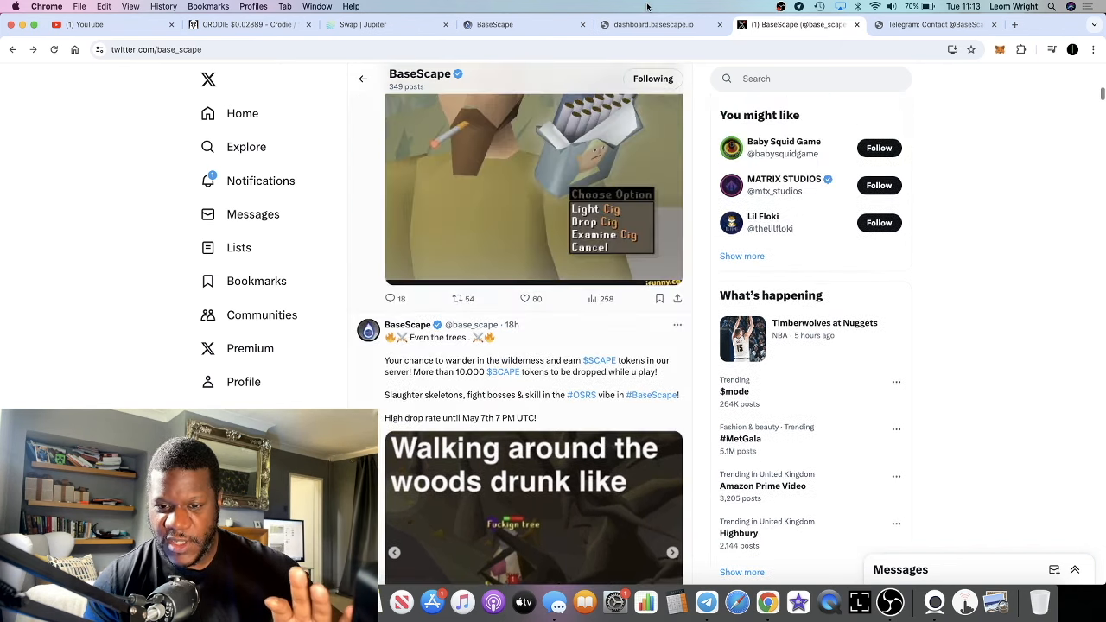
Step: Return to the BaseScape website and scroll toward the $SCAPE Chart link for DEXTools
click(489, 24)
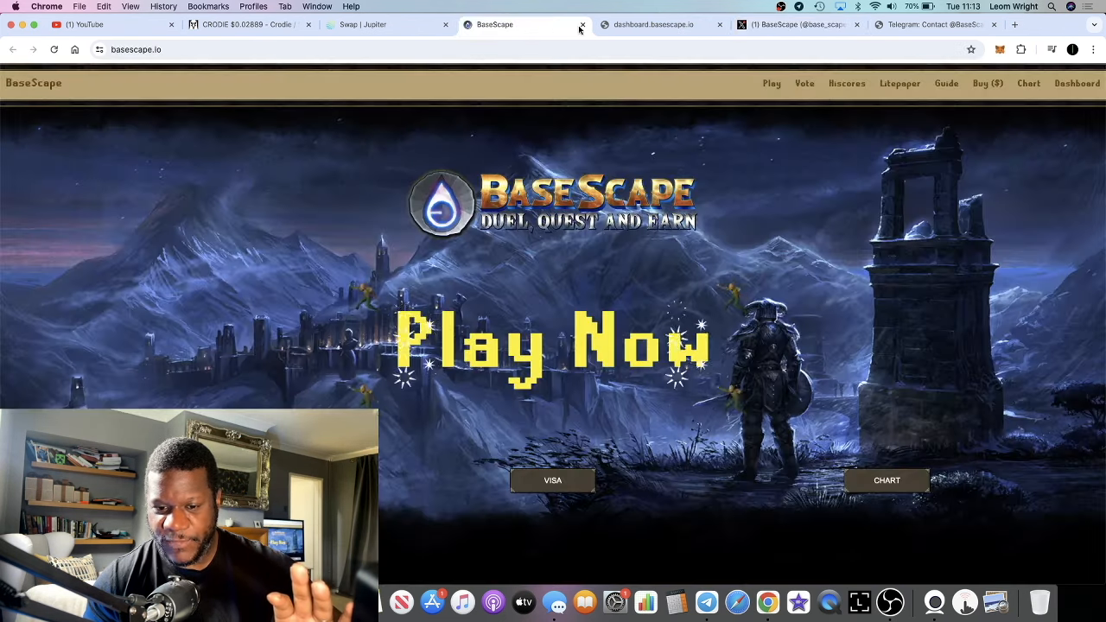
scroll(down, 3)
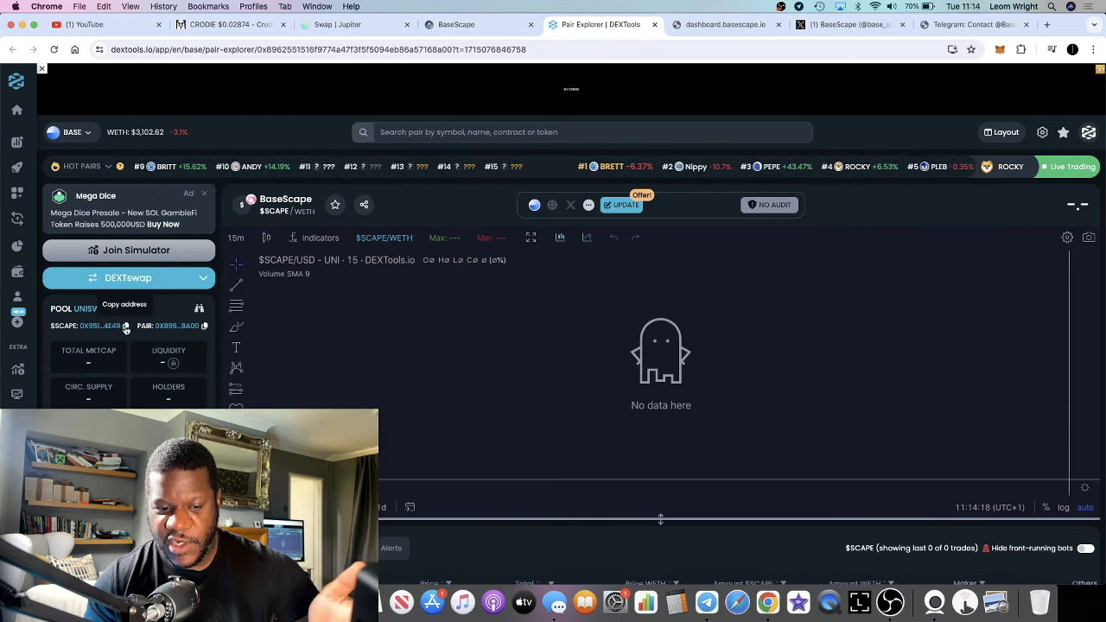
scroll(down, 3)
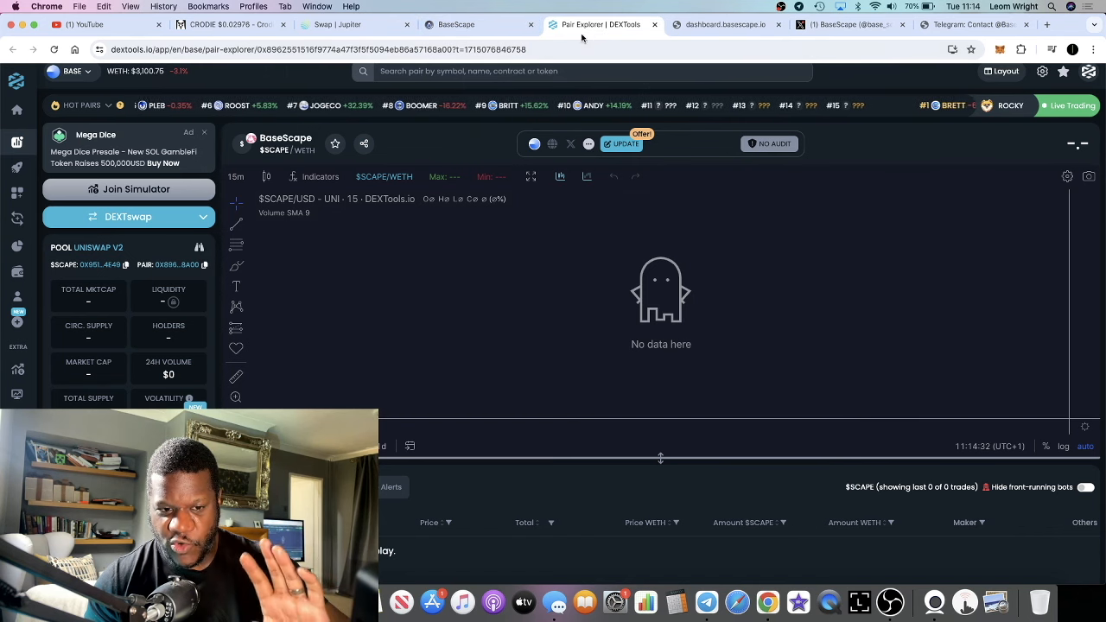
mouse_move(469, 24)
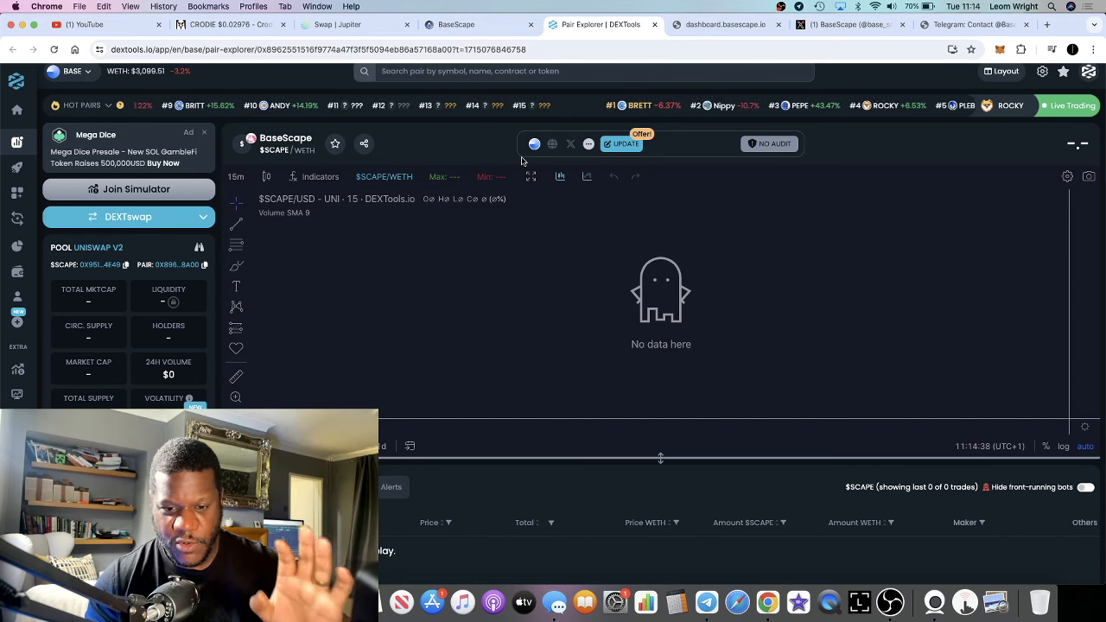
mouse_move(471, 24)
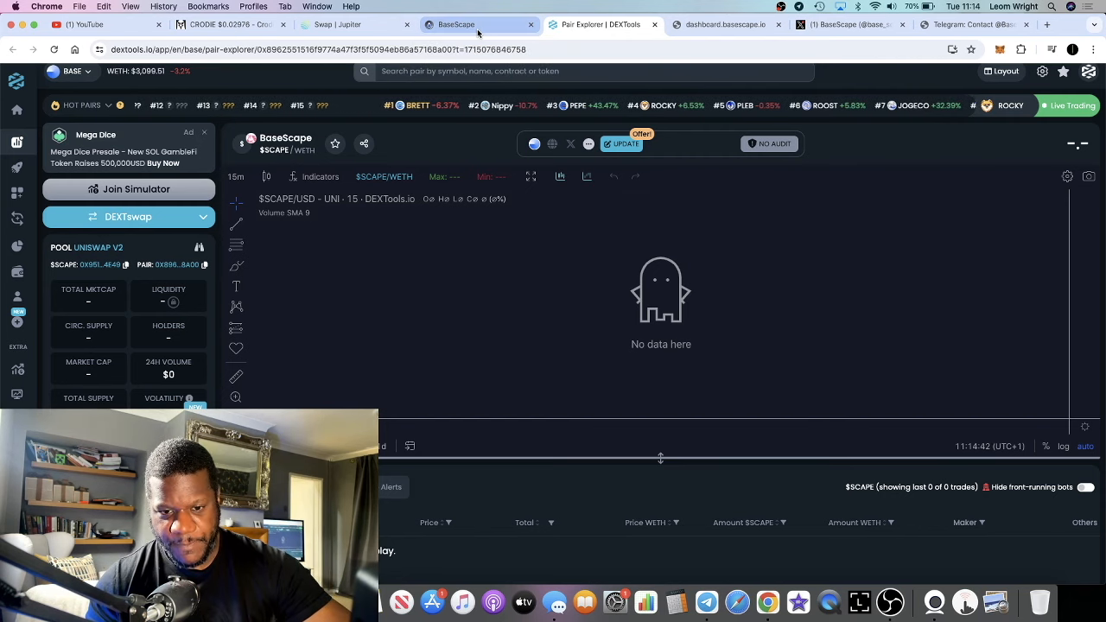
Step: Scroll the BaseScape home page through Investors/Earners/Stakers cards, Upcoming Events and footer, then back up
click(457, 25)
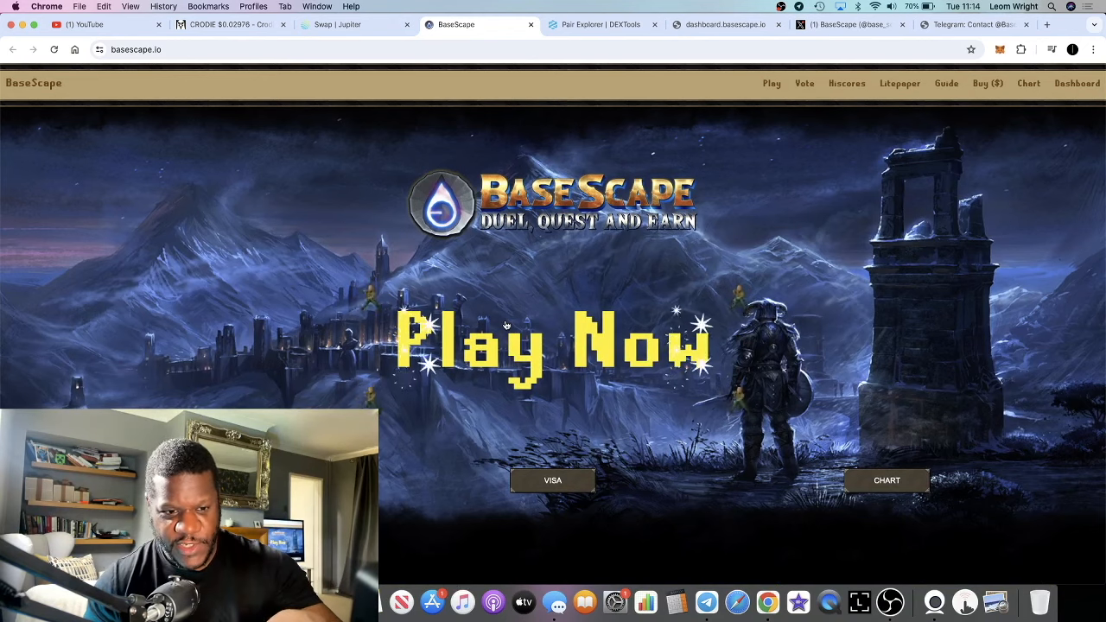
scroll(down, 3)
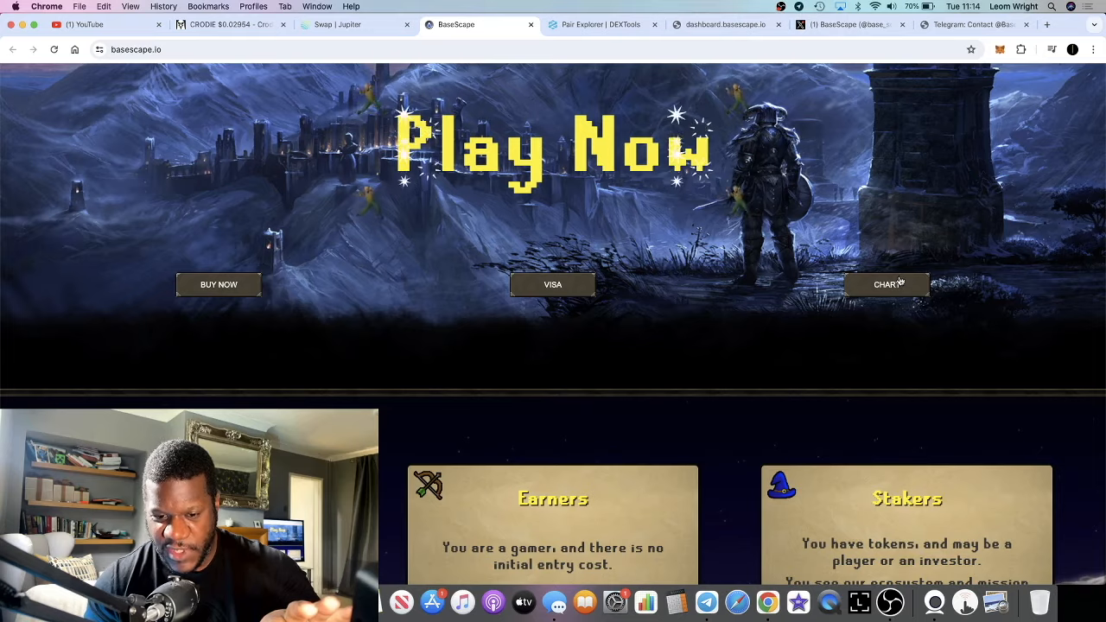
scroll(down, 3)
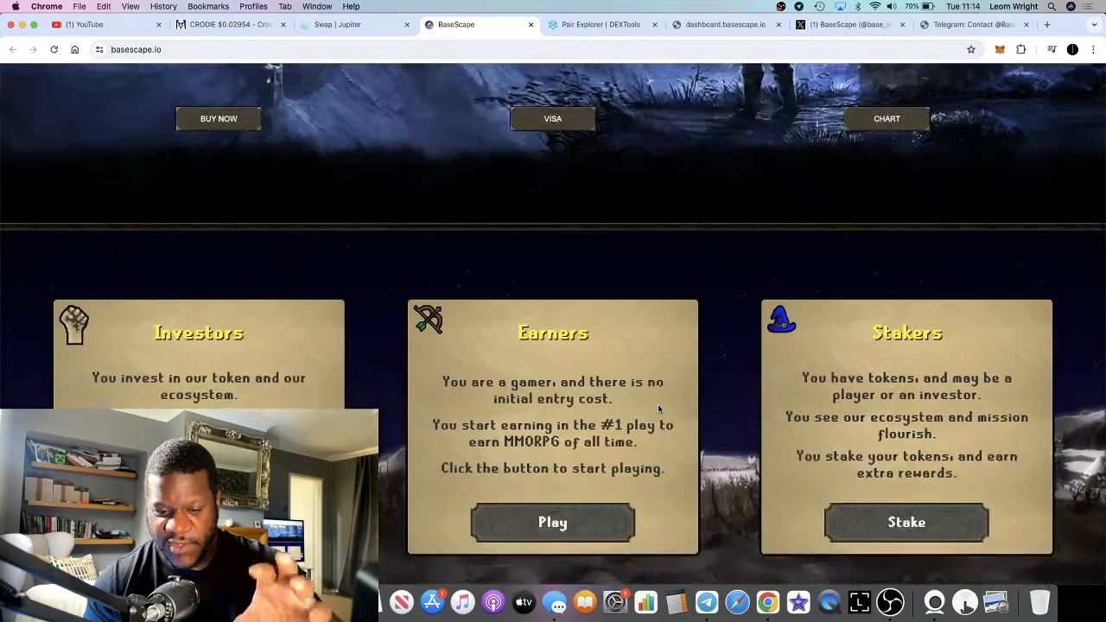
scroll(down, 3)
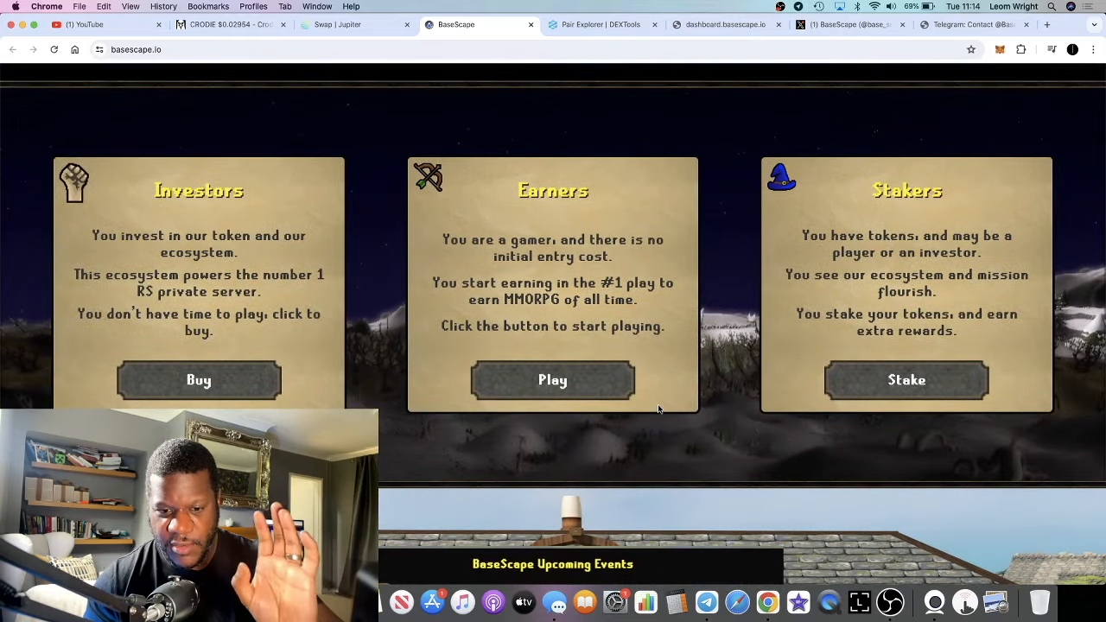
scroll(down, 3)
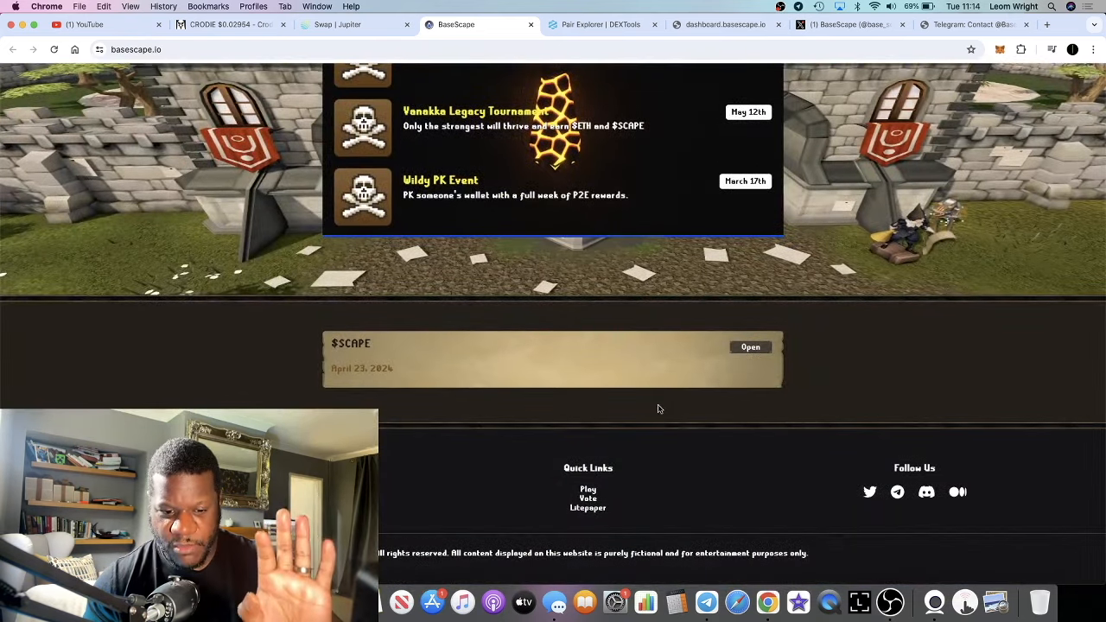
scroll(up, 3)
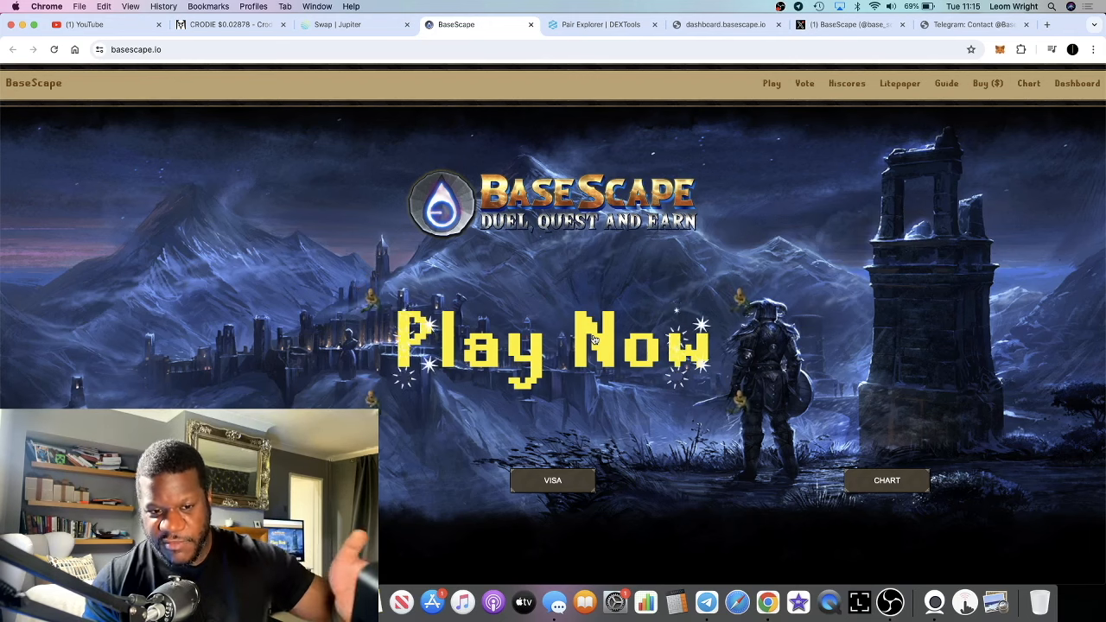
mouse_move(705, 295)
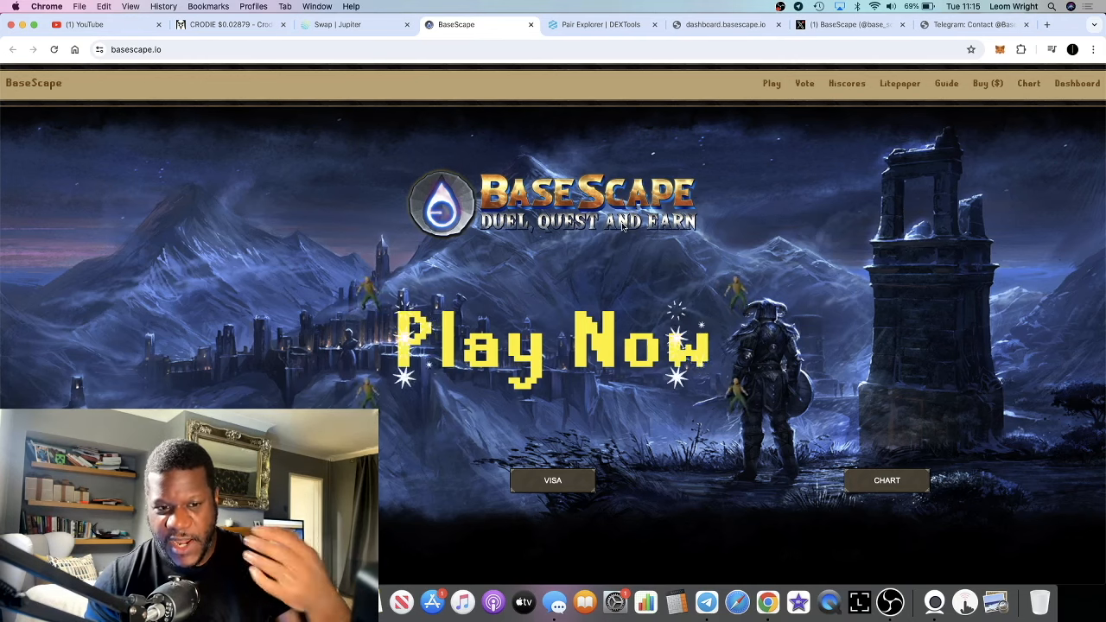
scroll(down, 3)
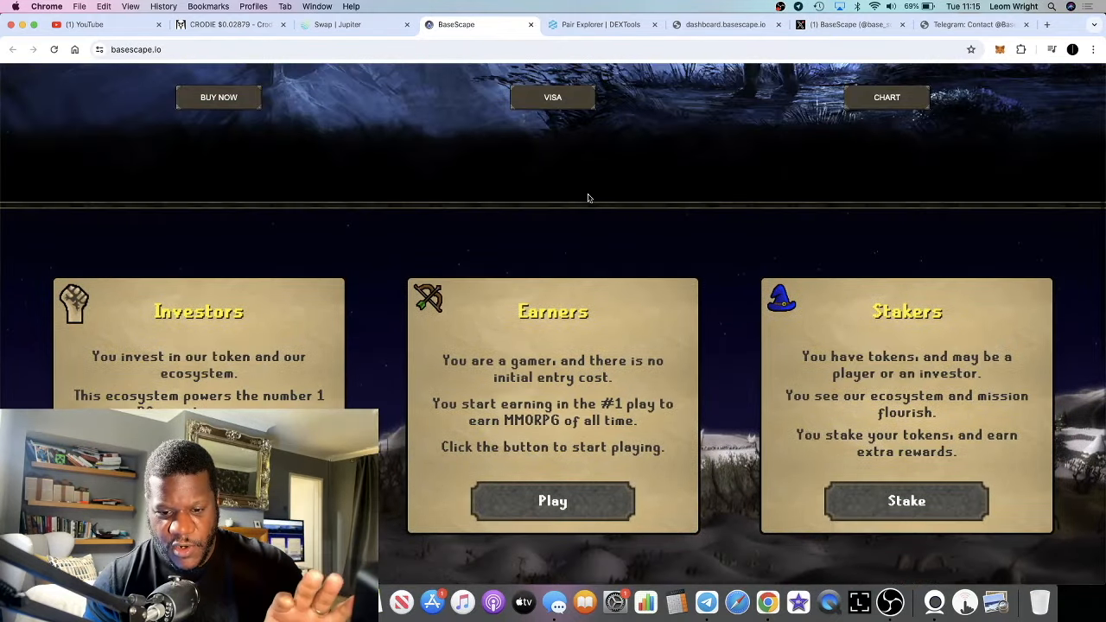
scroll(down, 3)
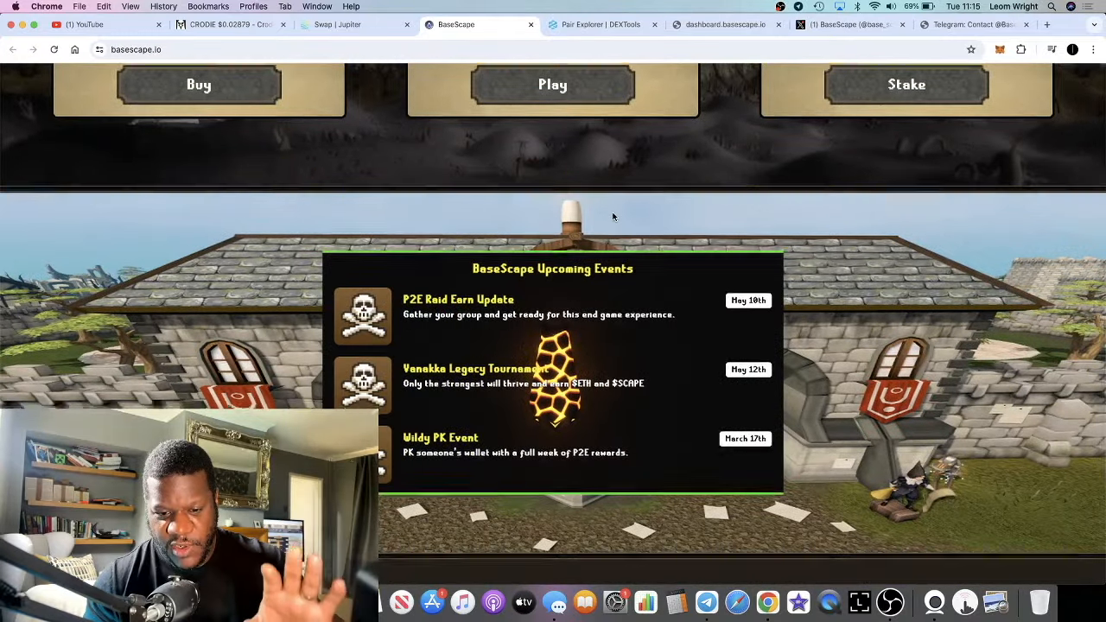
scroll(down, 3)
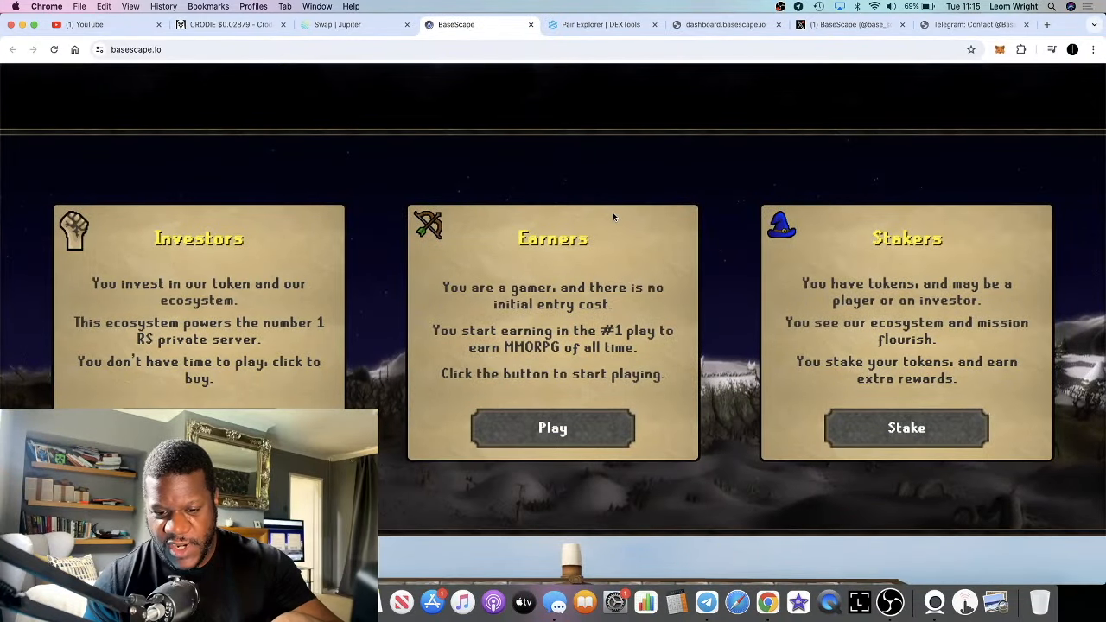
scroll(down, 3)
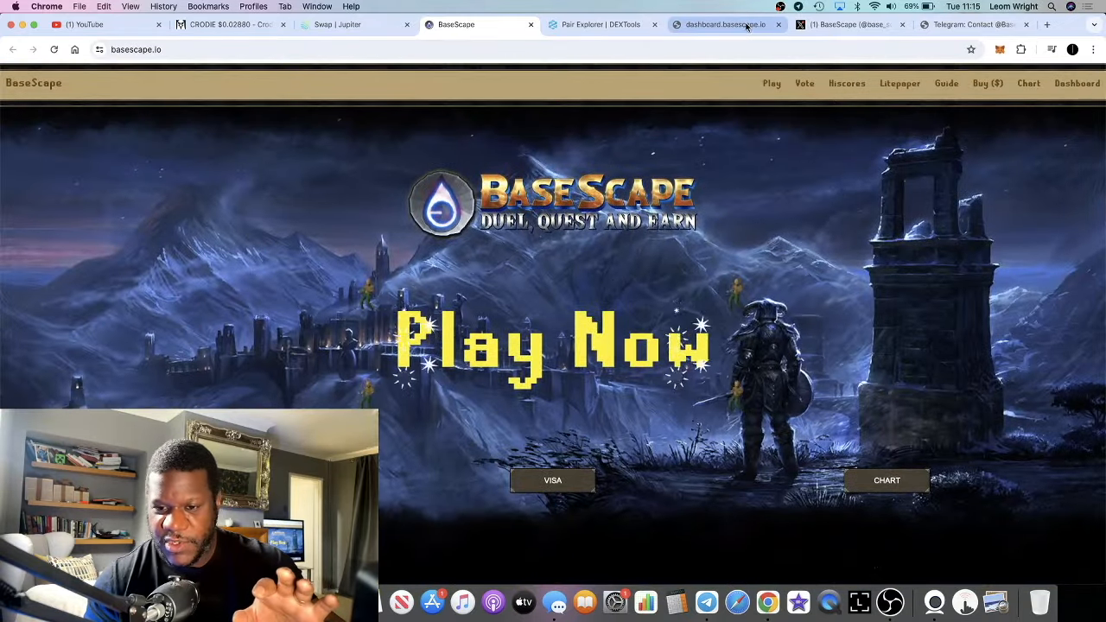
Step: Scroll BaseScape's X Posts feed down to the April 28 $SCAPE migration video
click(846, 25)
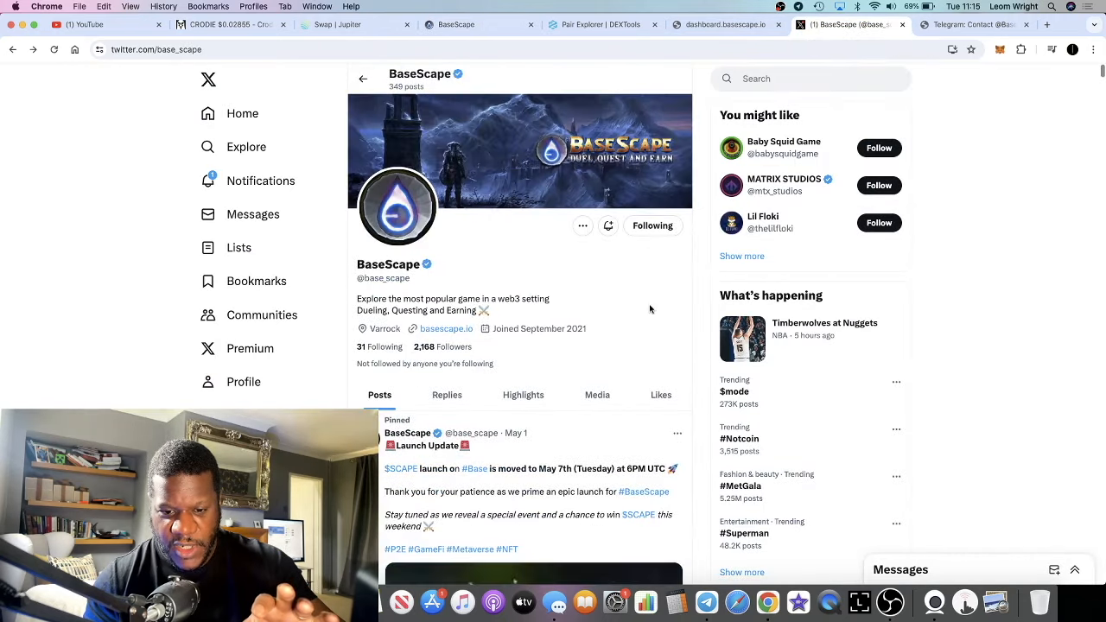
scroll(down, 3)
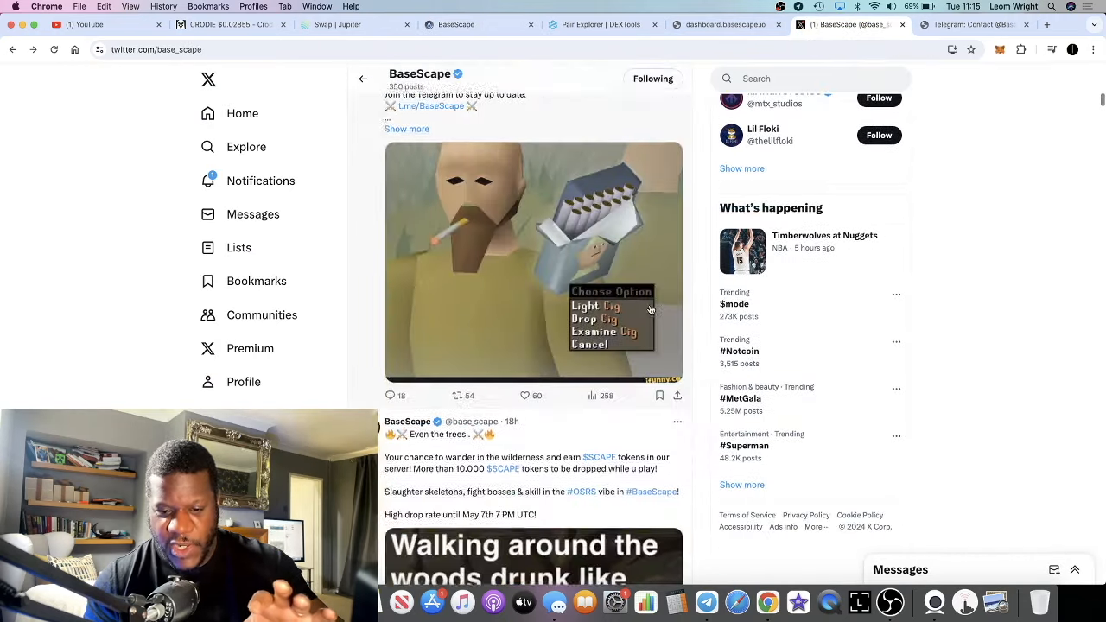
scroll(down, 3)
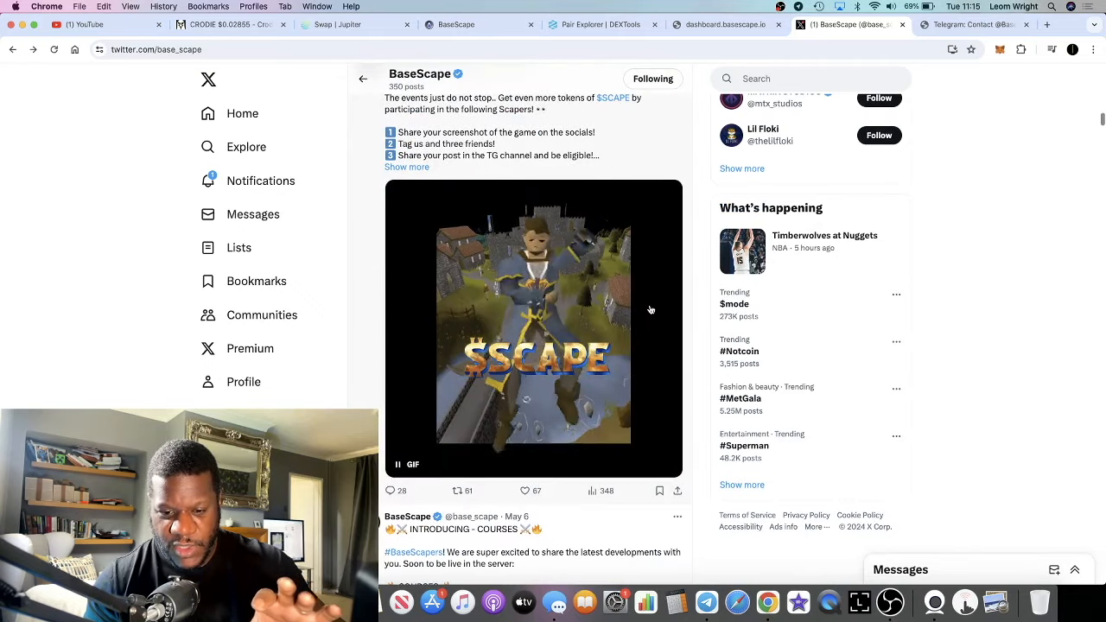
scroll(down, 3)
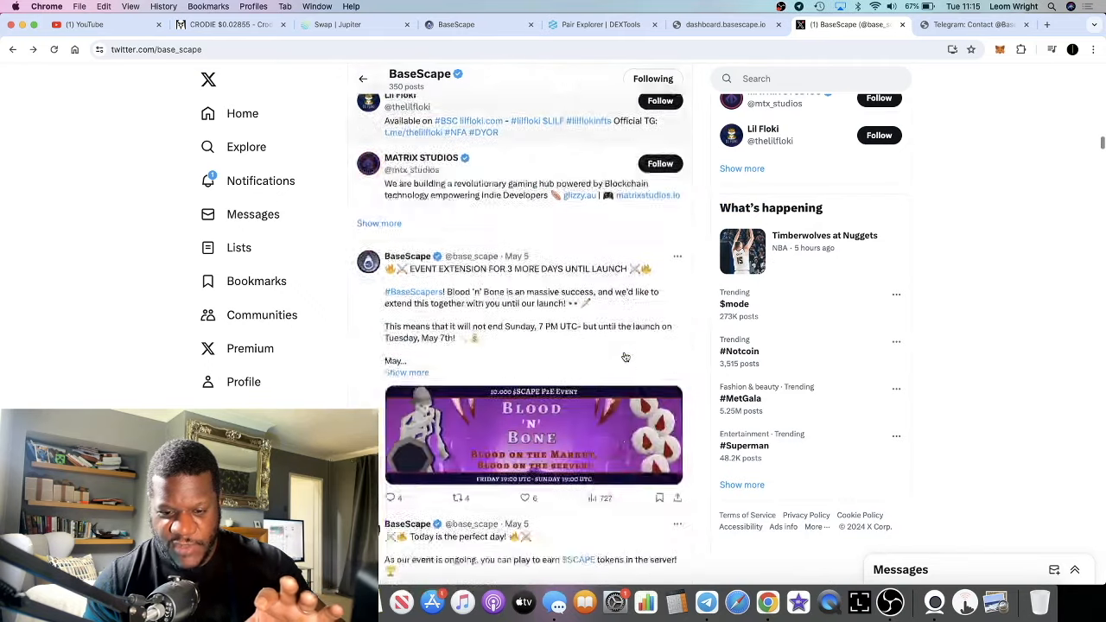
scroll(down, 3)
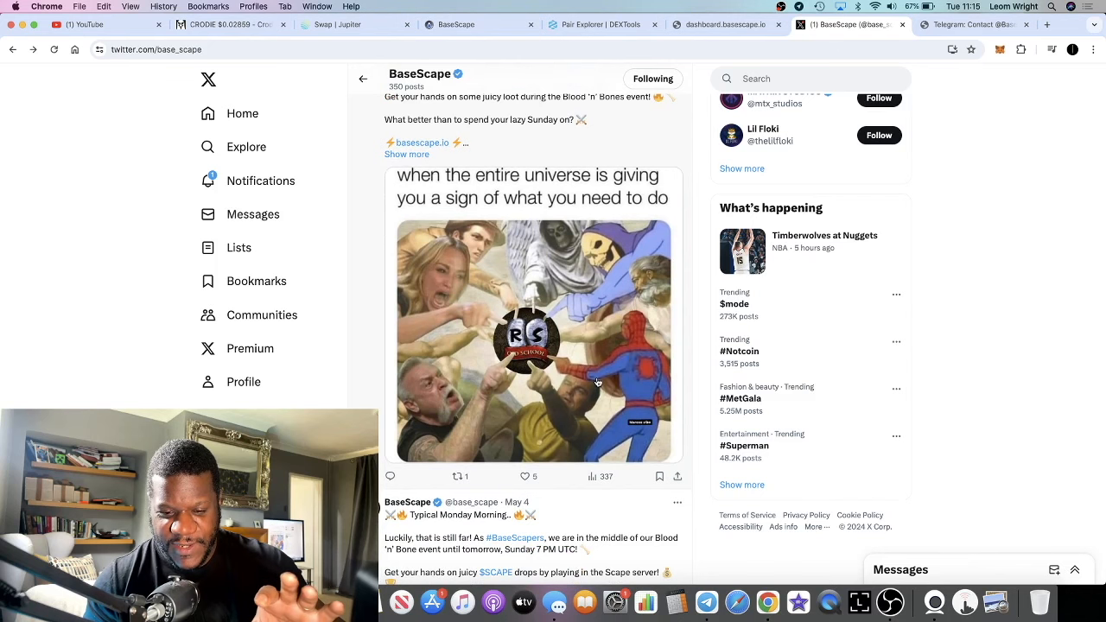
scroll(down, 3)
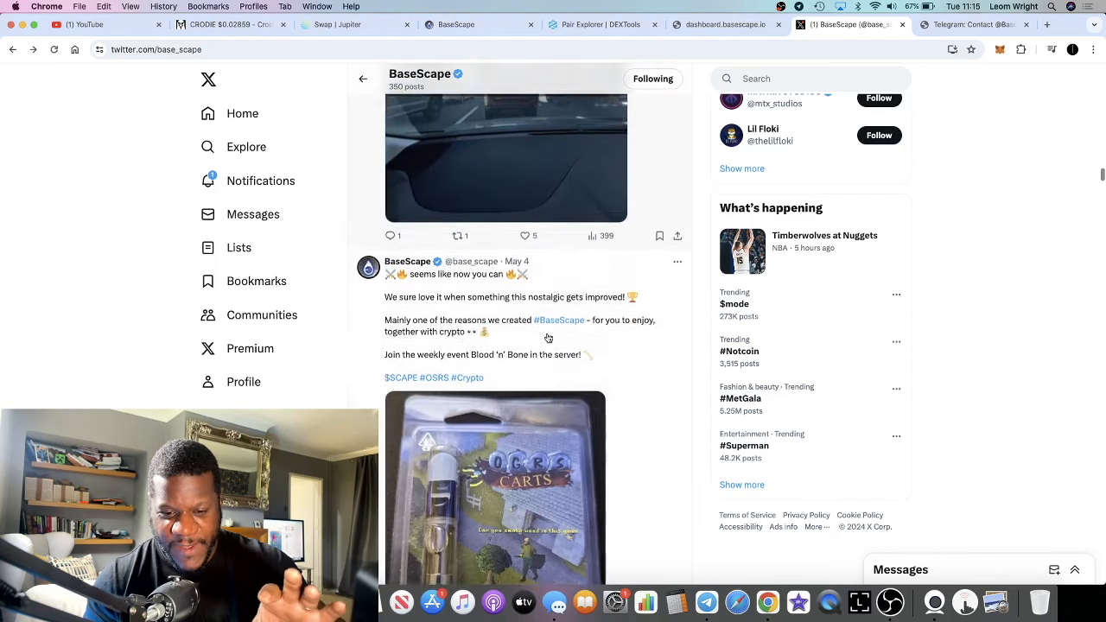
scroll(down, 3)
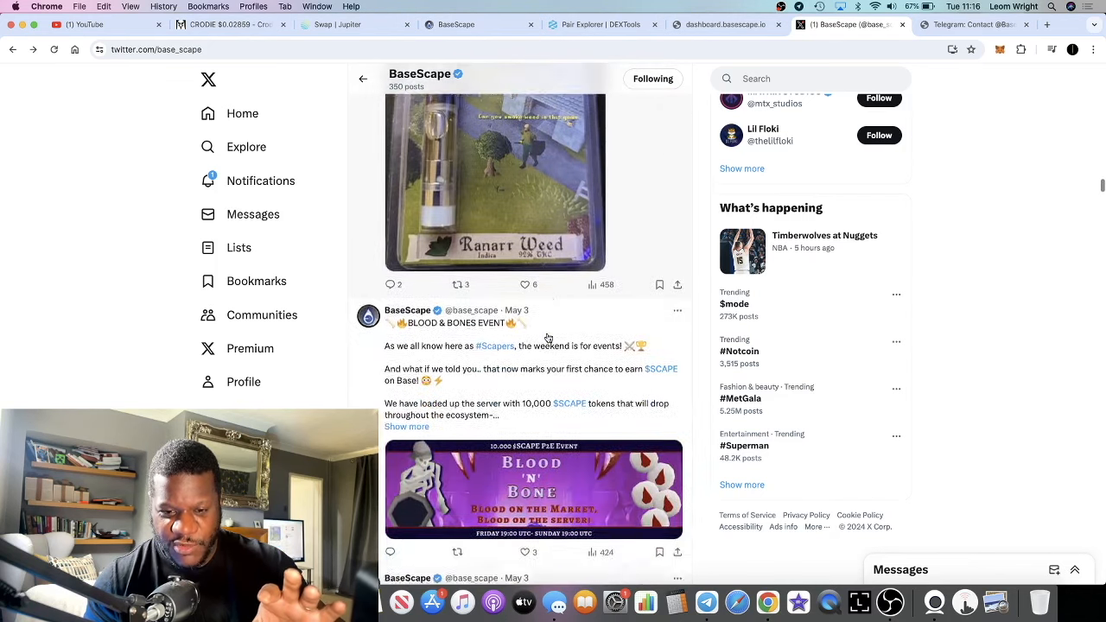
scroll(down, 3)
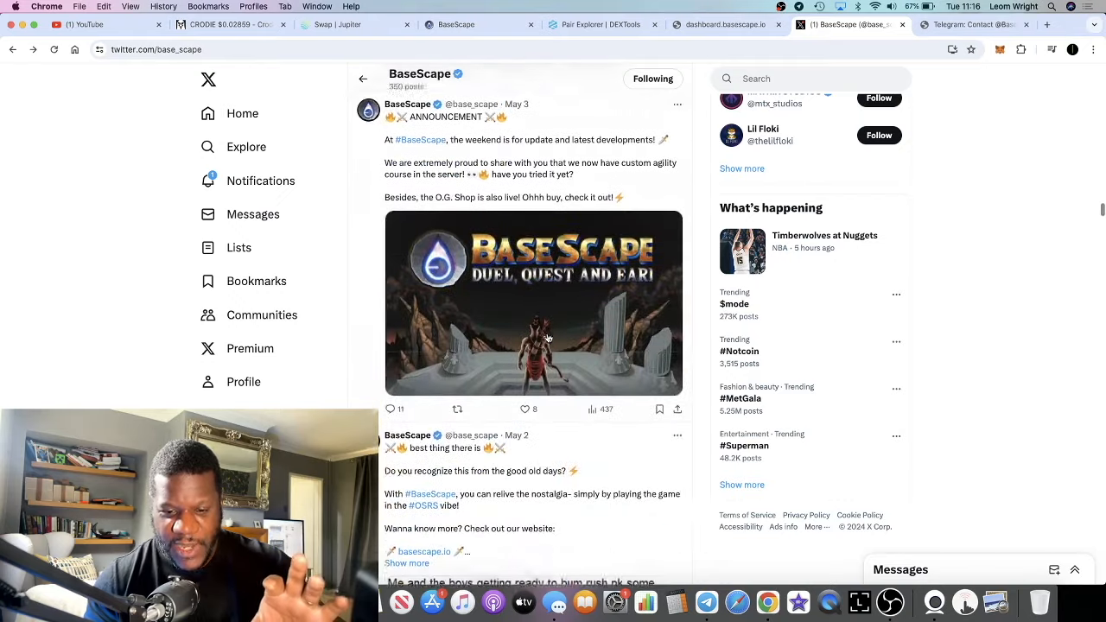
scroll(down, 3)
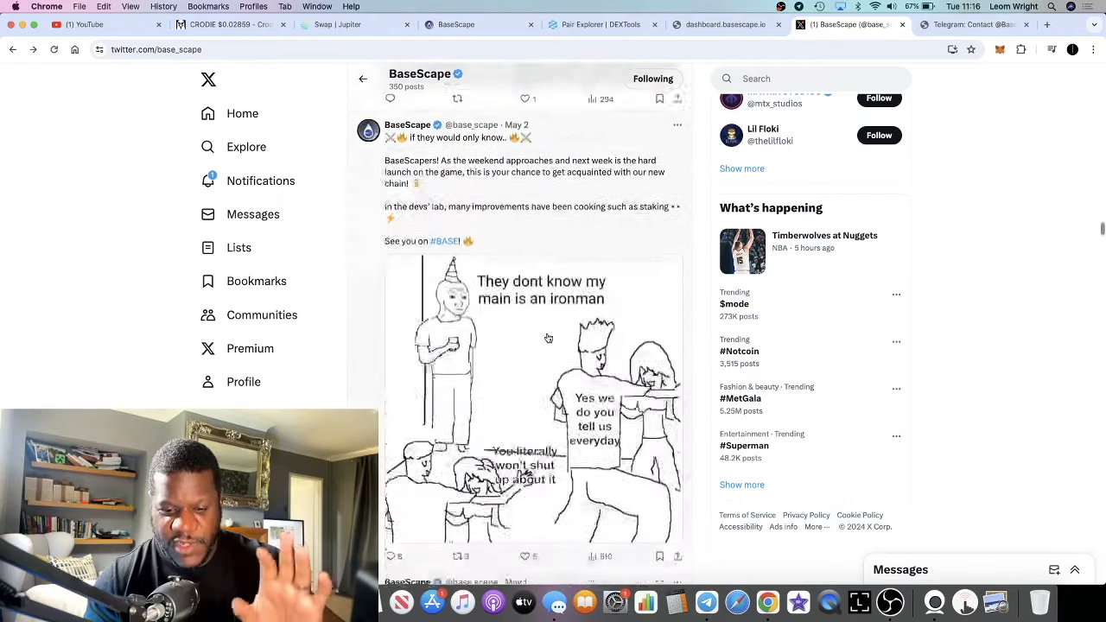
scroll(down, 3)
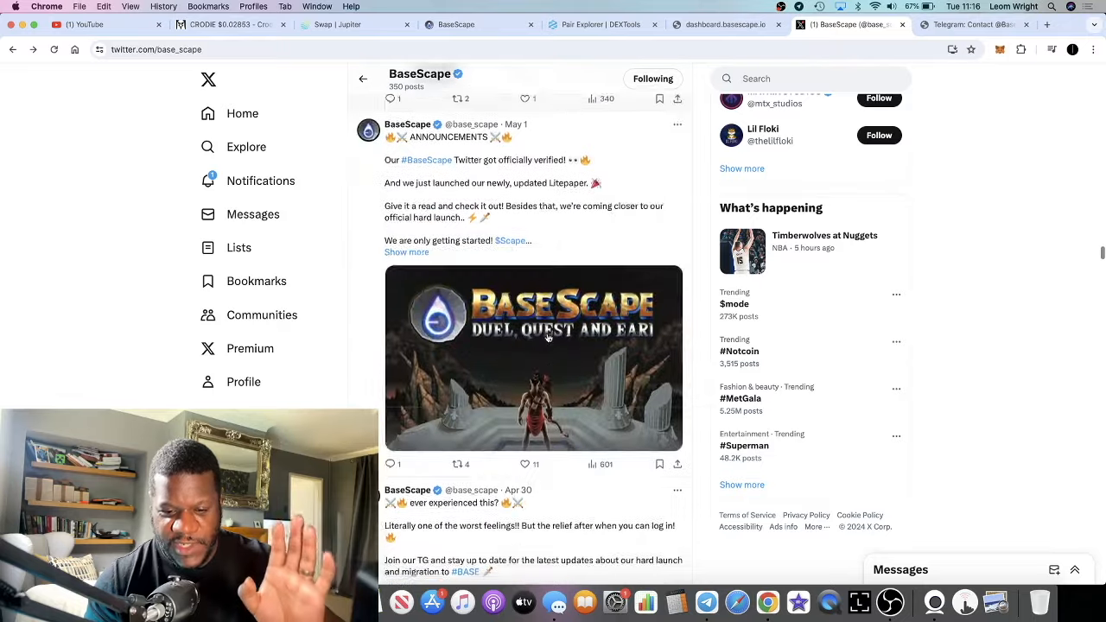
scroll(down, 3)
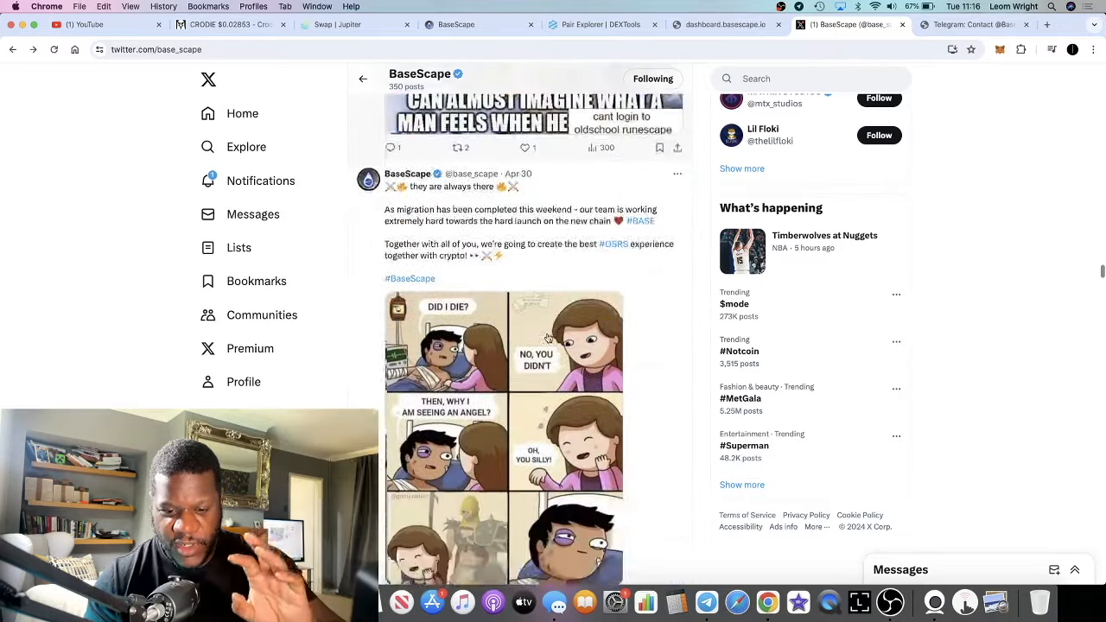
scroll(down, 3)
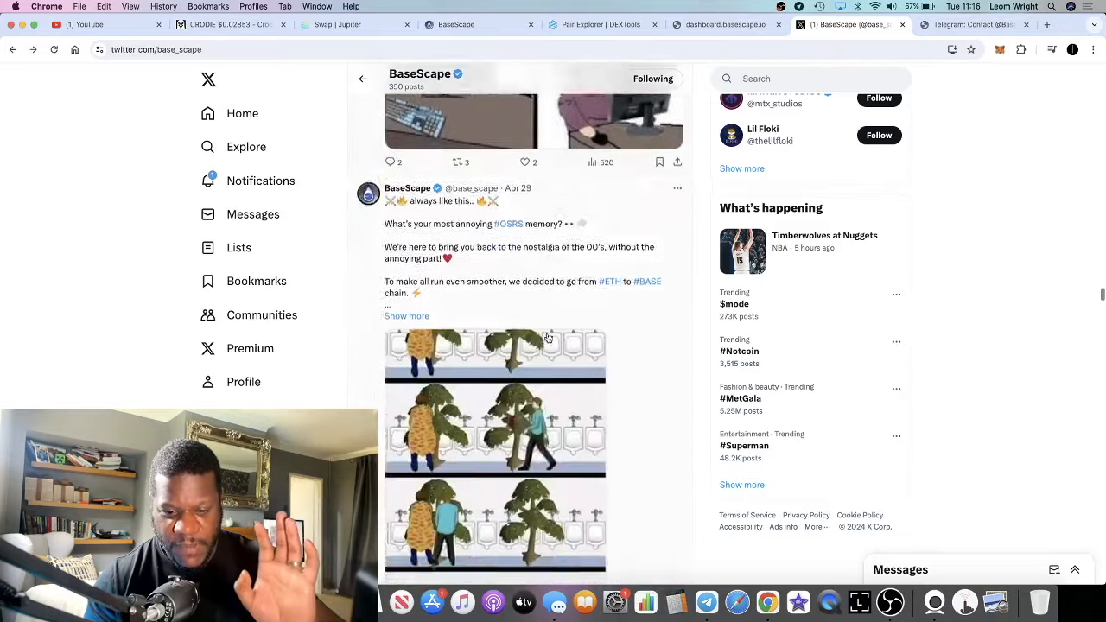
scroll(down, 3)
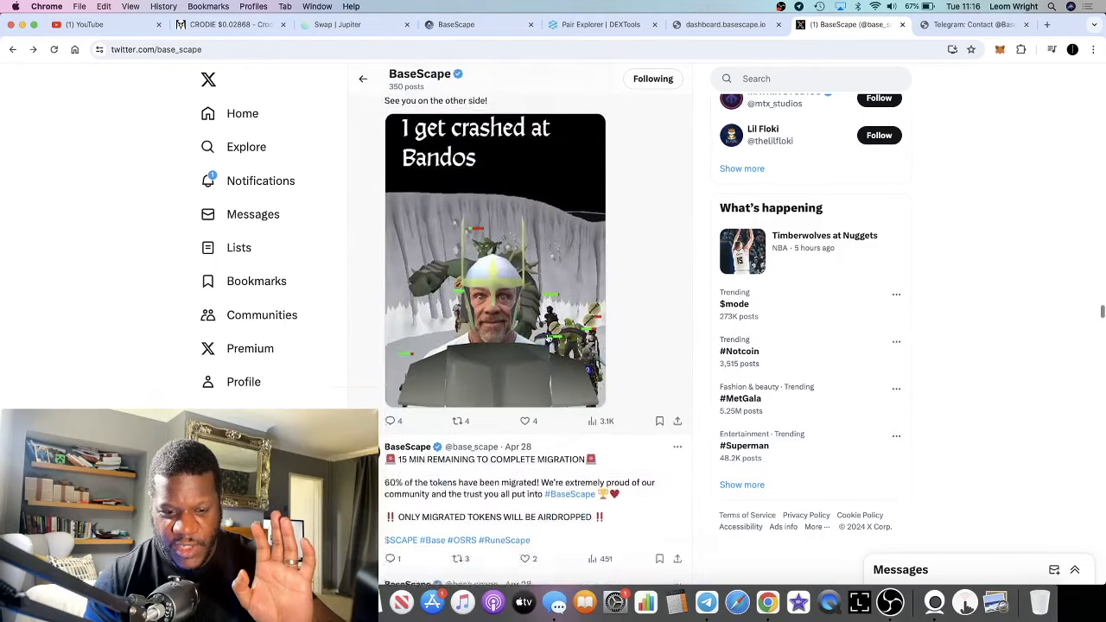
scroll(down, 3)
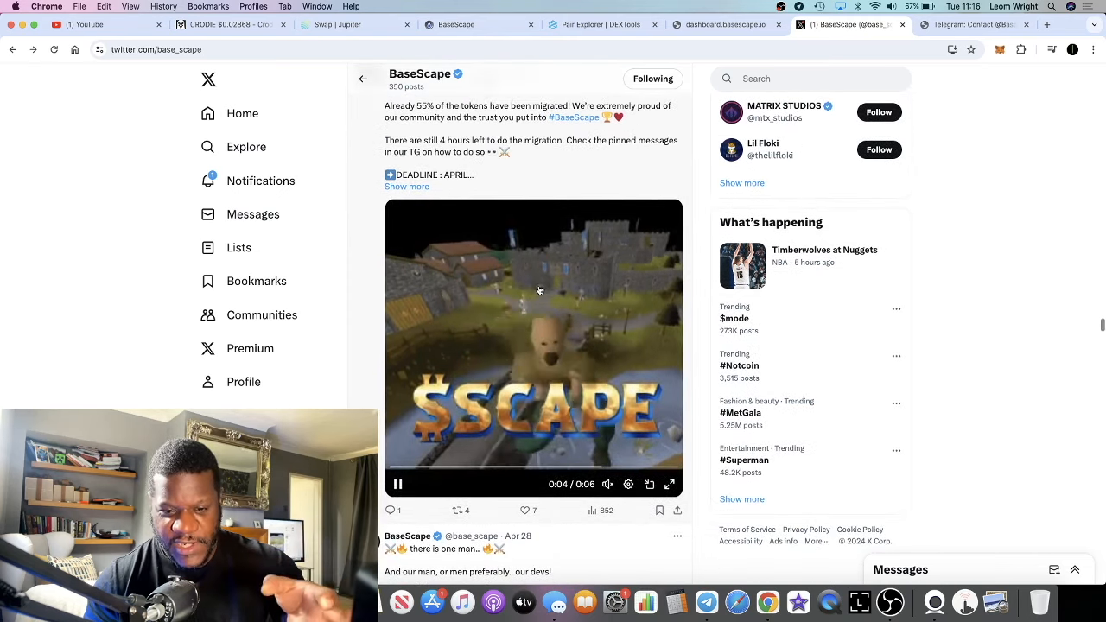
scroll(down, 3)
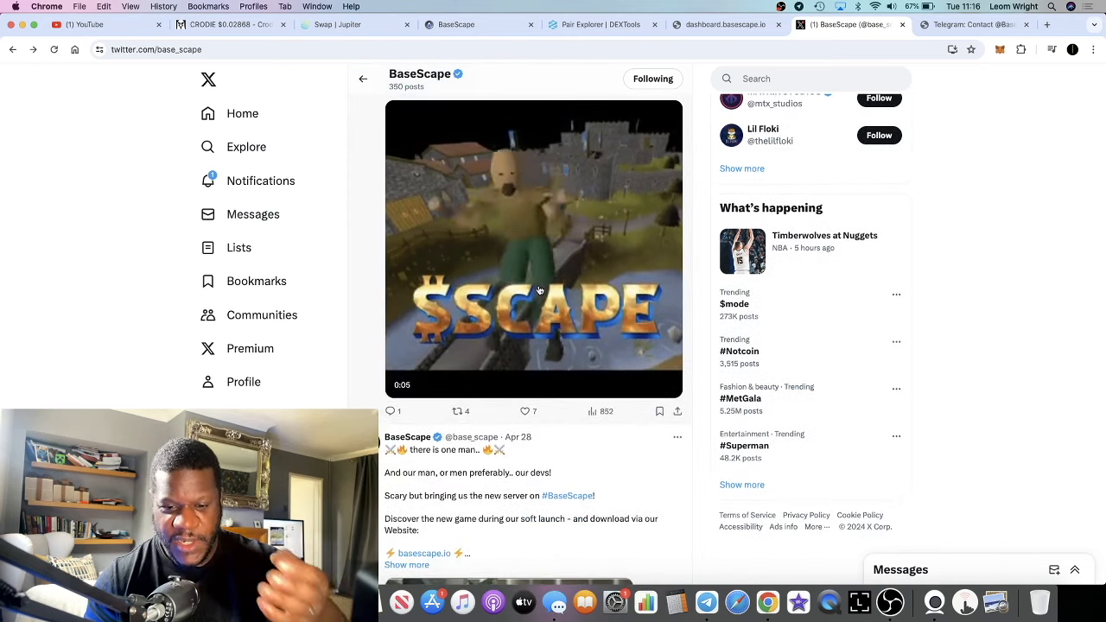